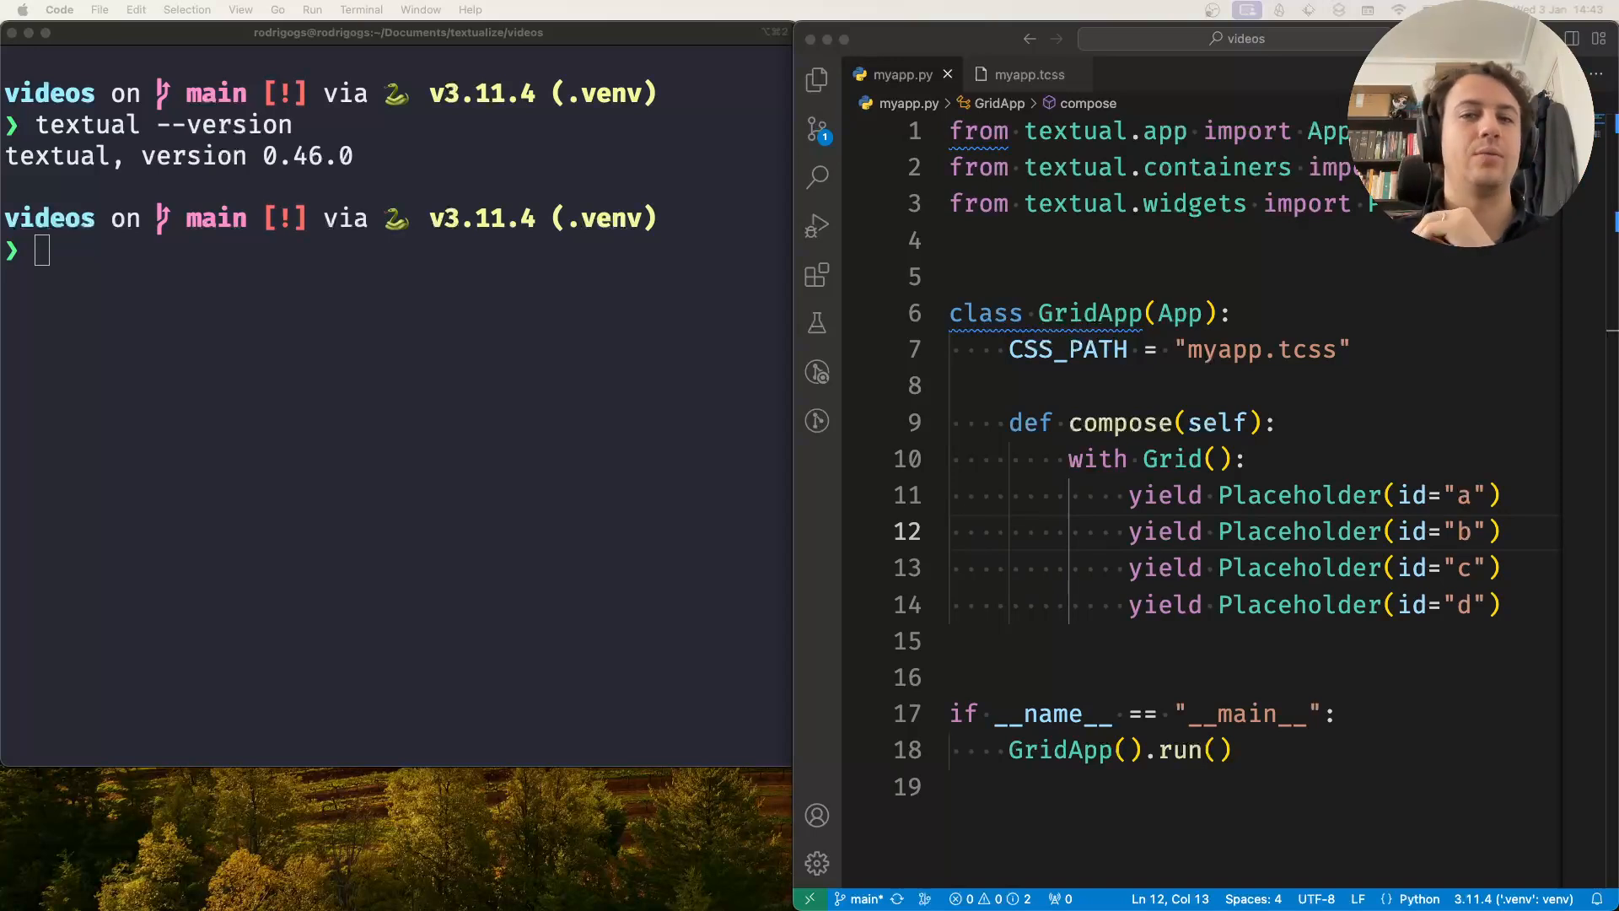
Step: Run myapp.py in Textual development mode with textual run --dev
type("textual run --dev myapp.py")
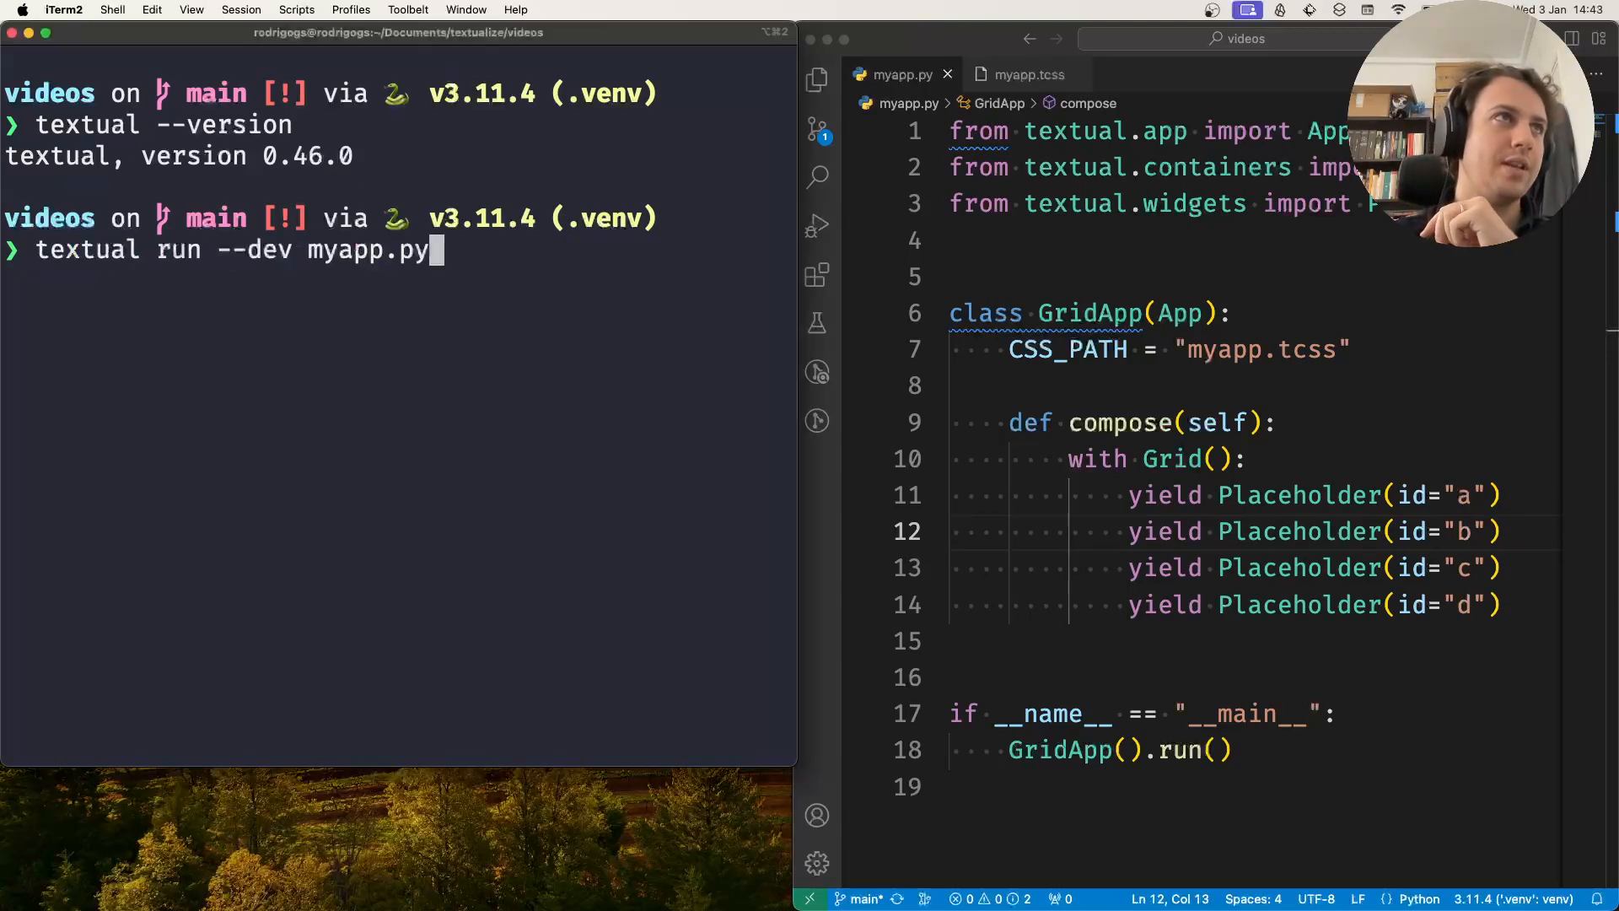
key("enter")
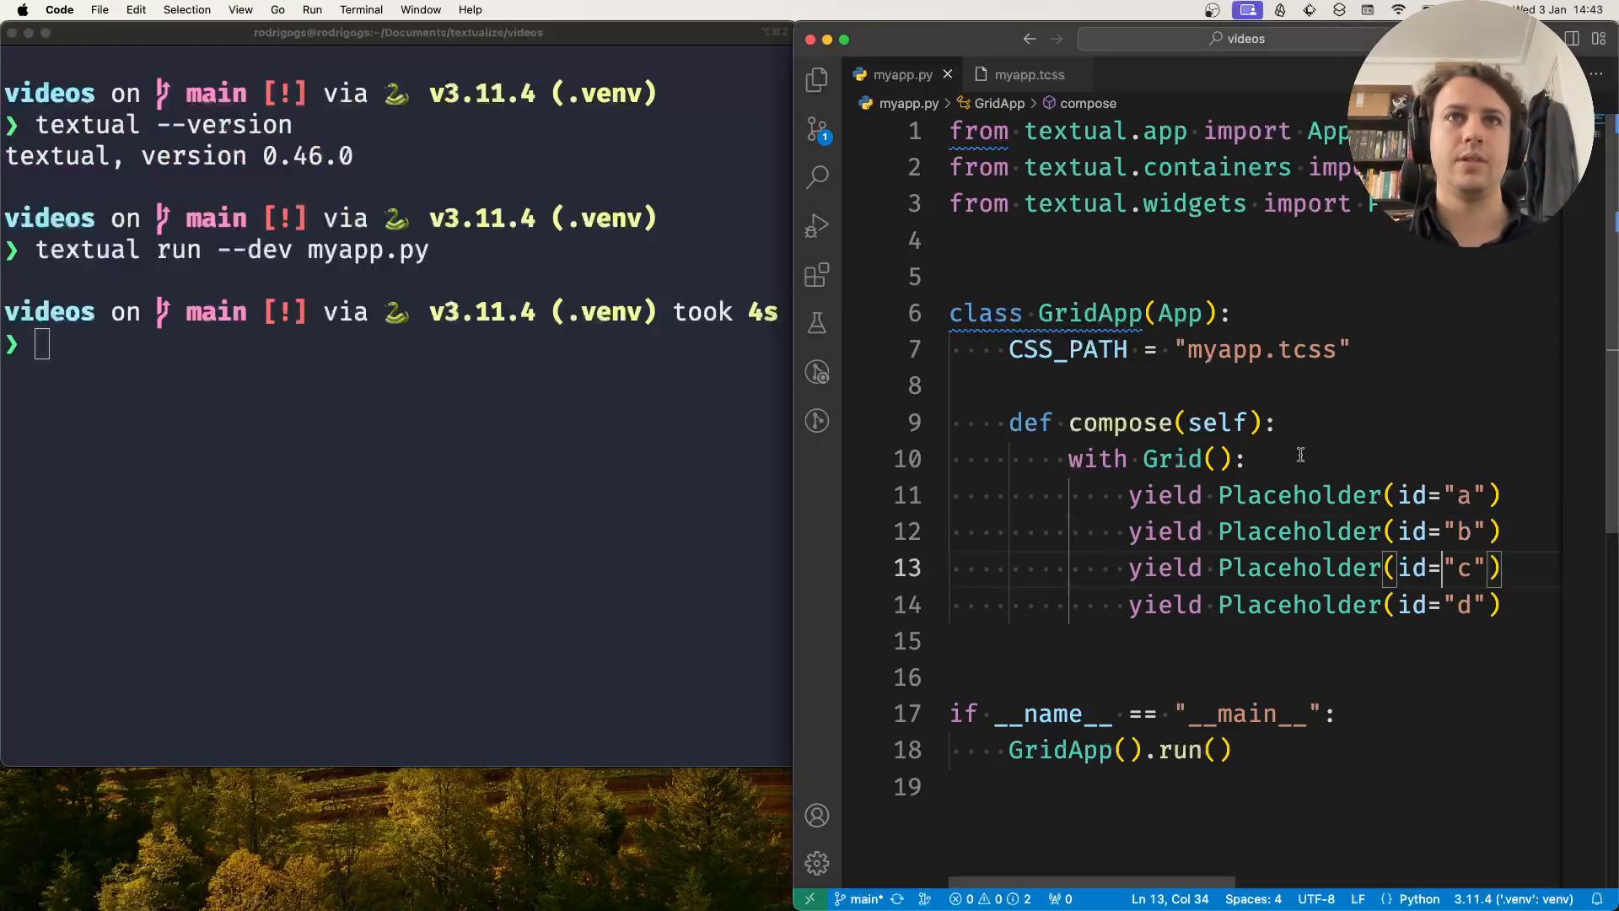
Step: Write a loop over the letters "abcdefghi" in compose, yielding one Placeholder per letter
key("Return")
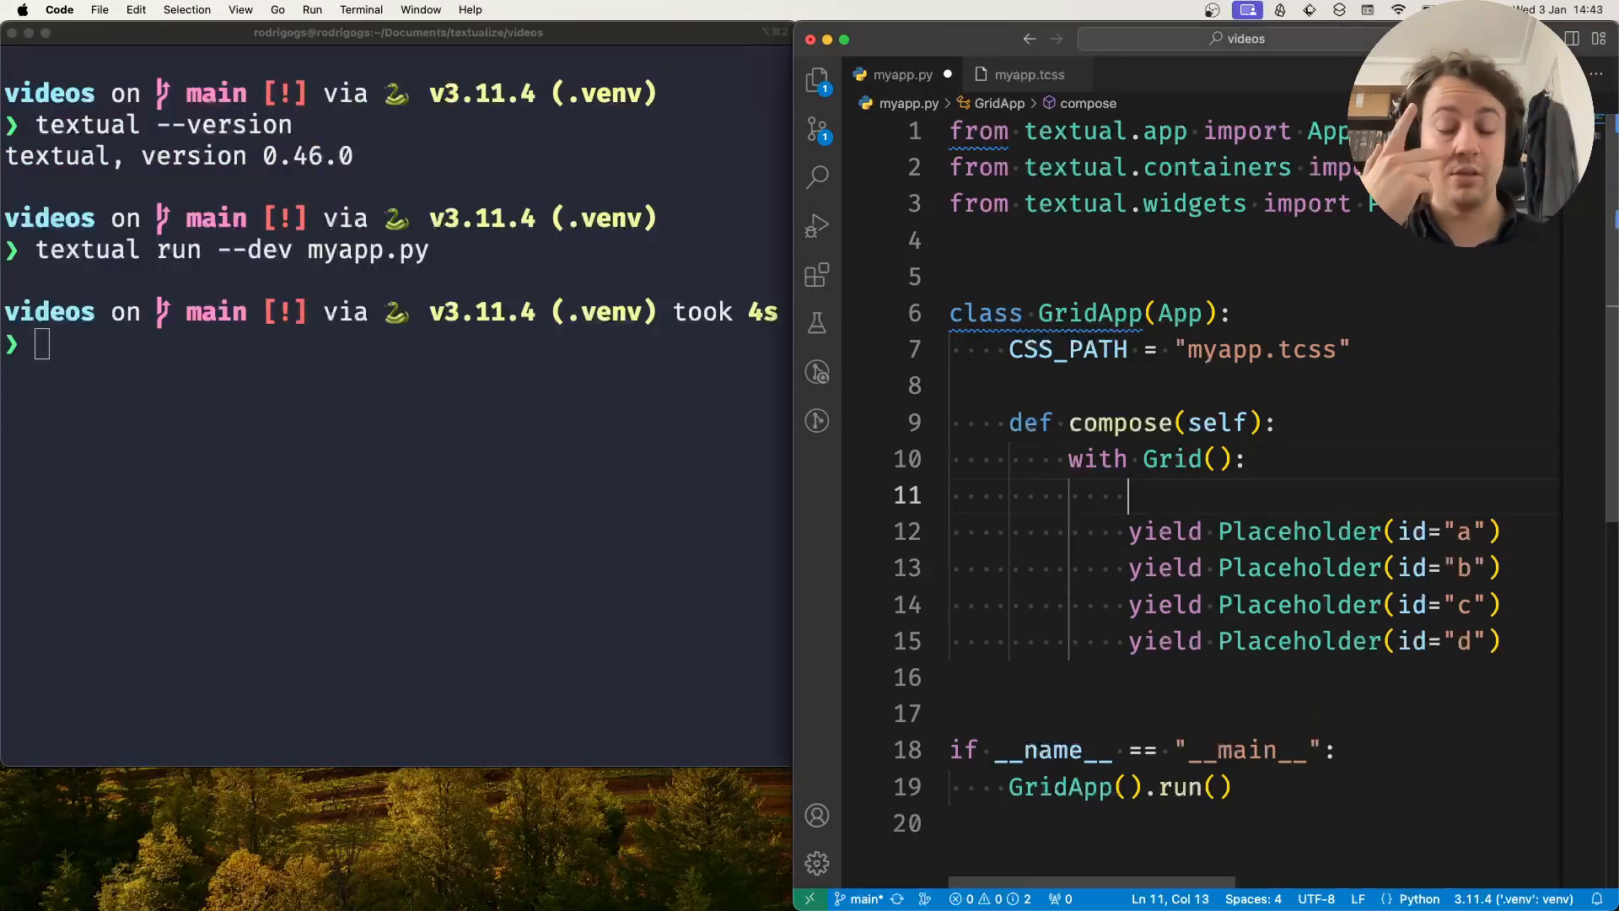
type("for l")
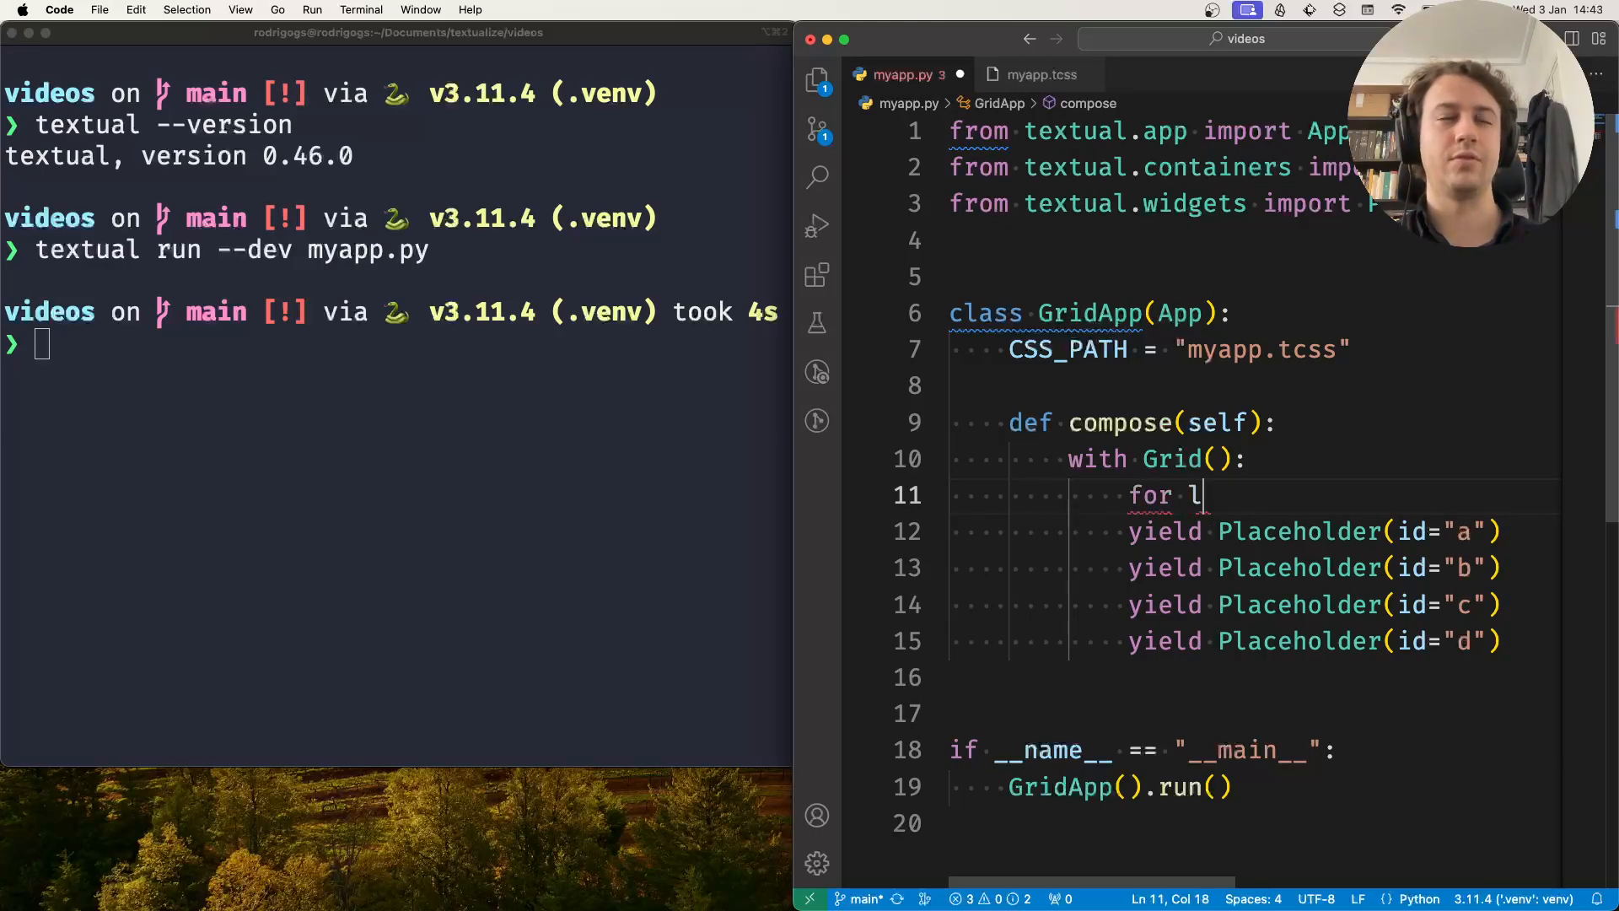
type("etter in rang")
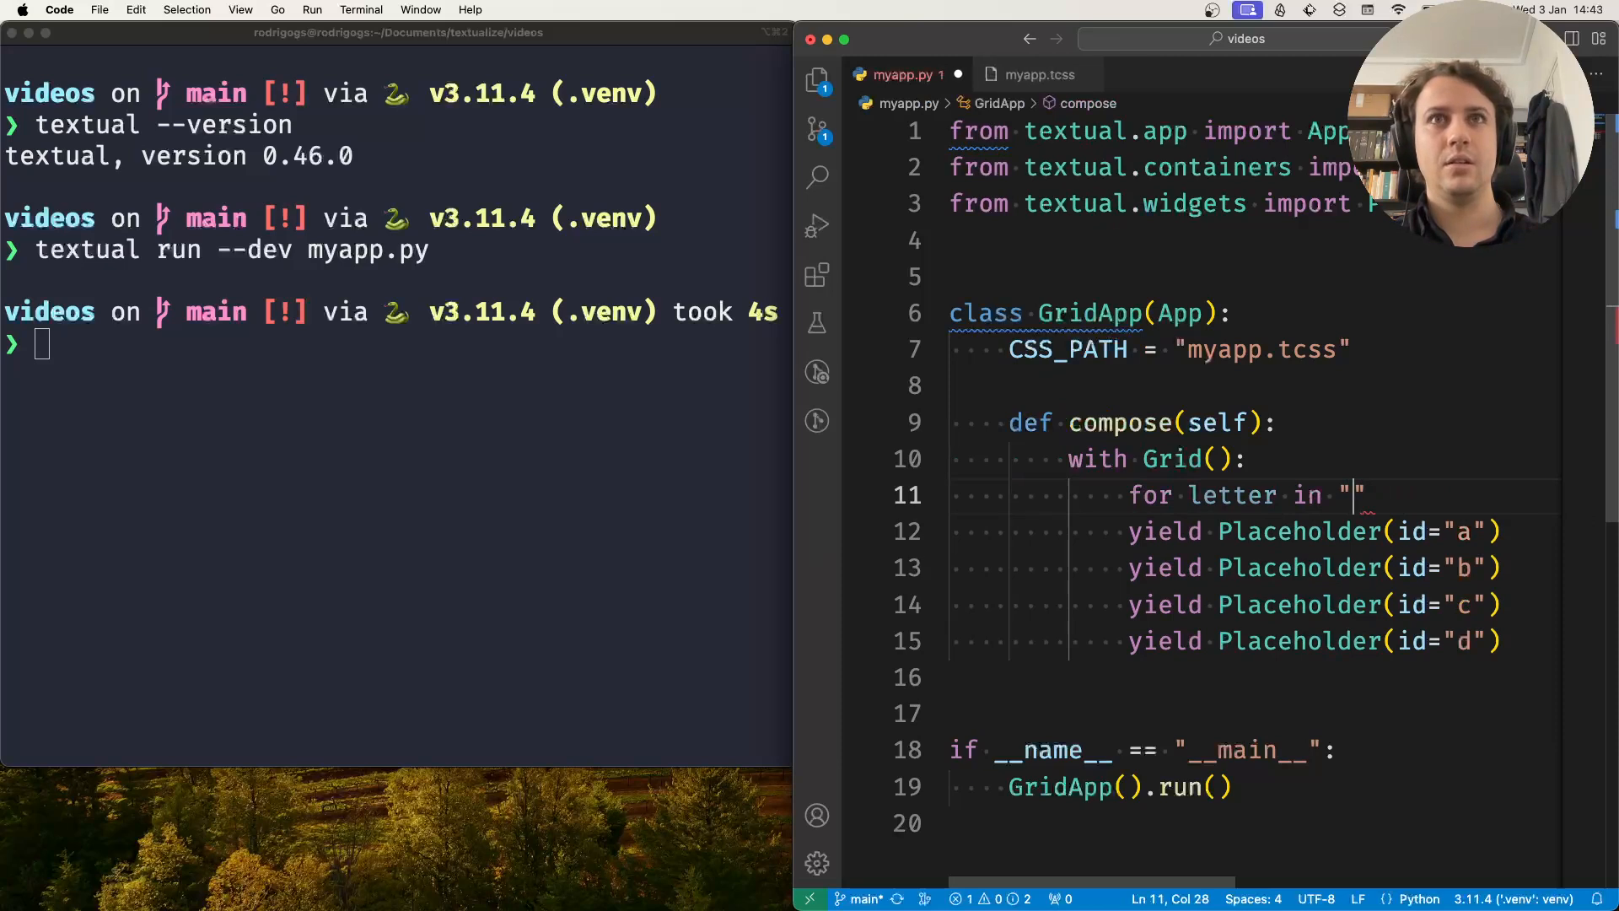
type("abcde")
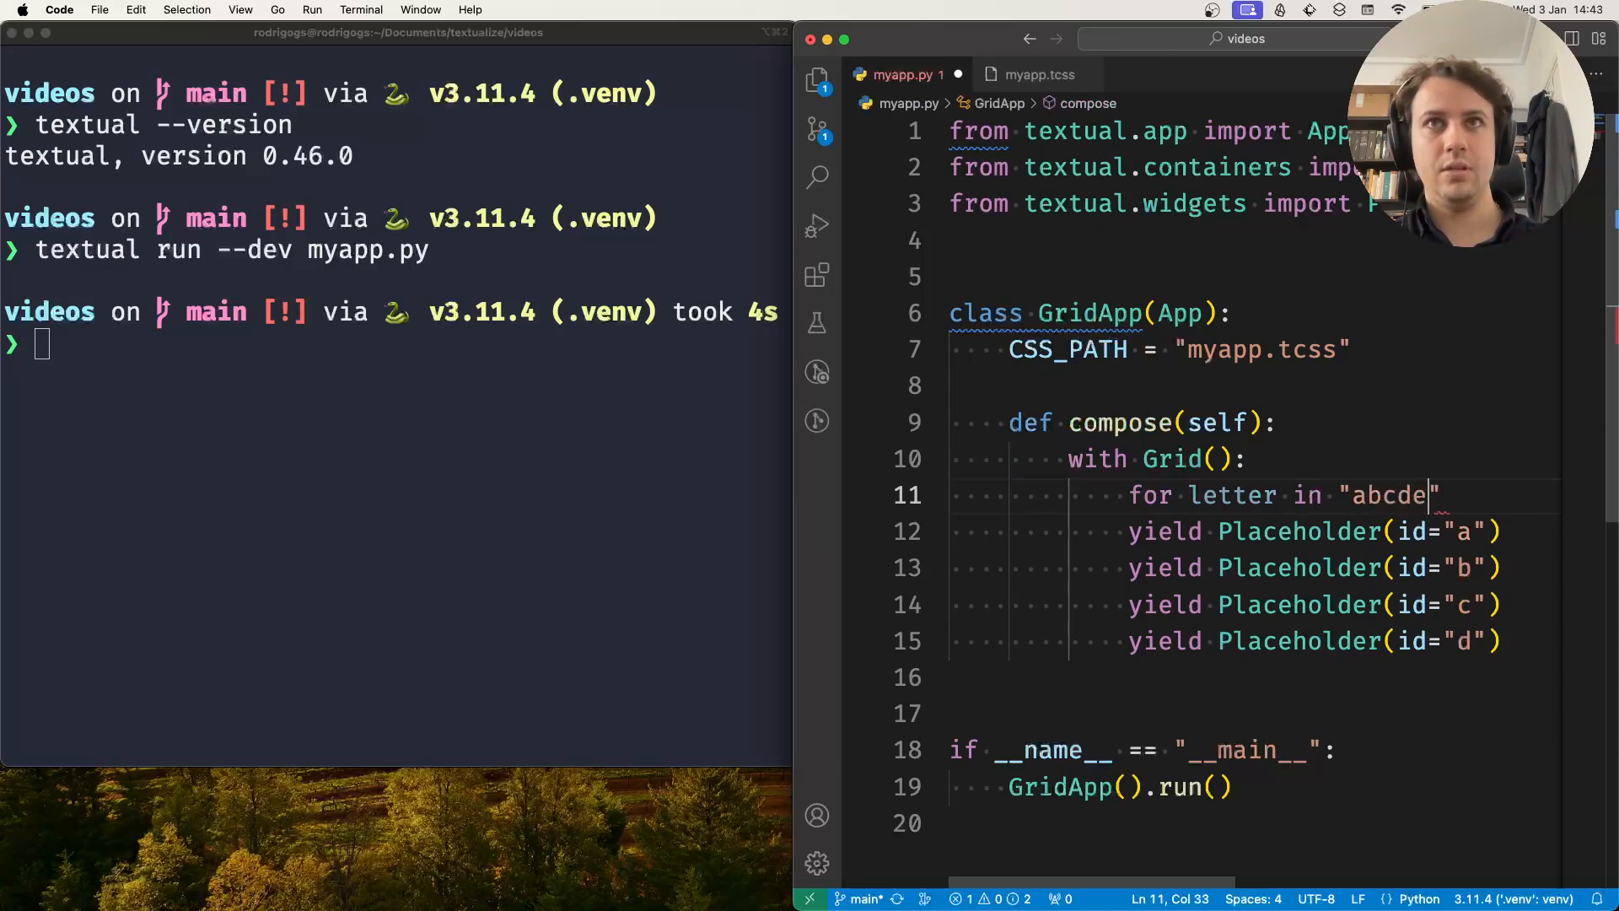
type("fghi\":")
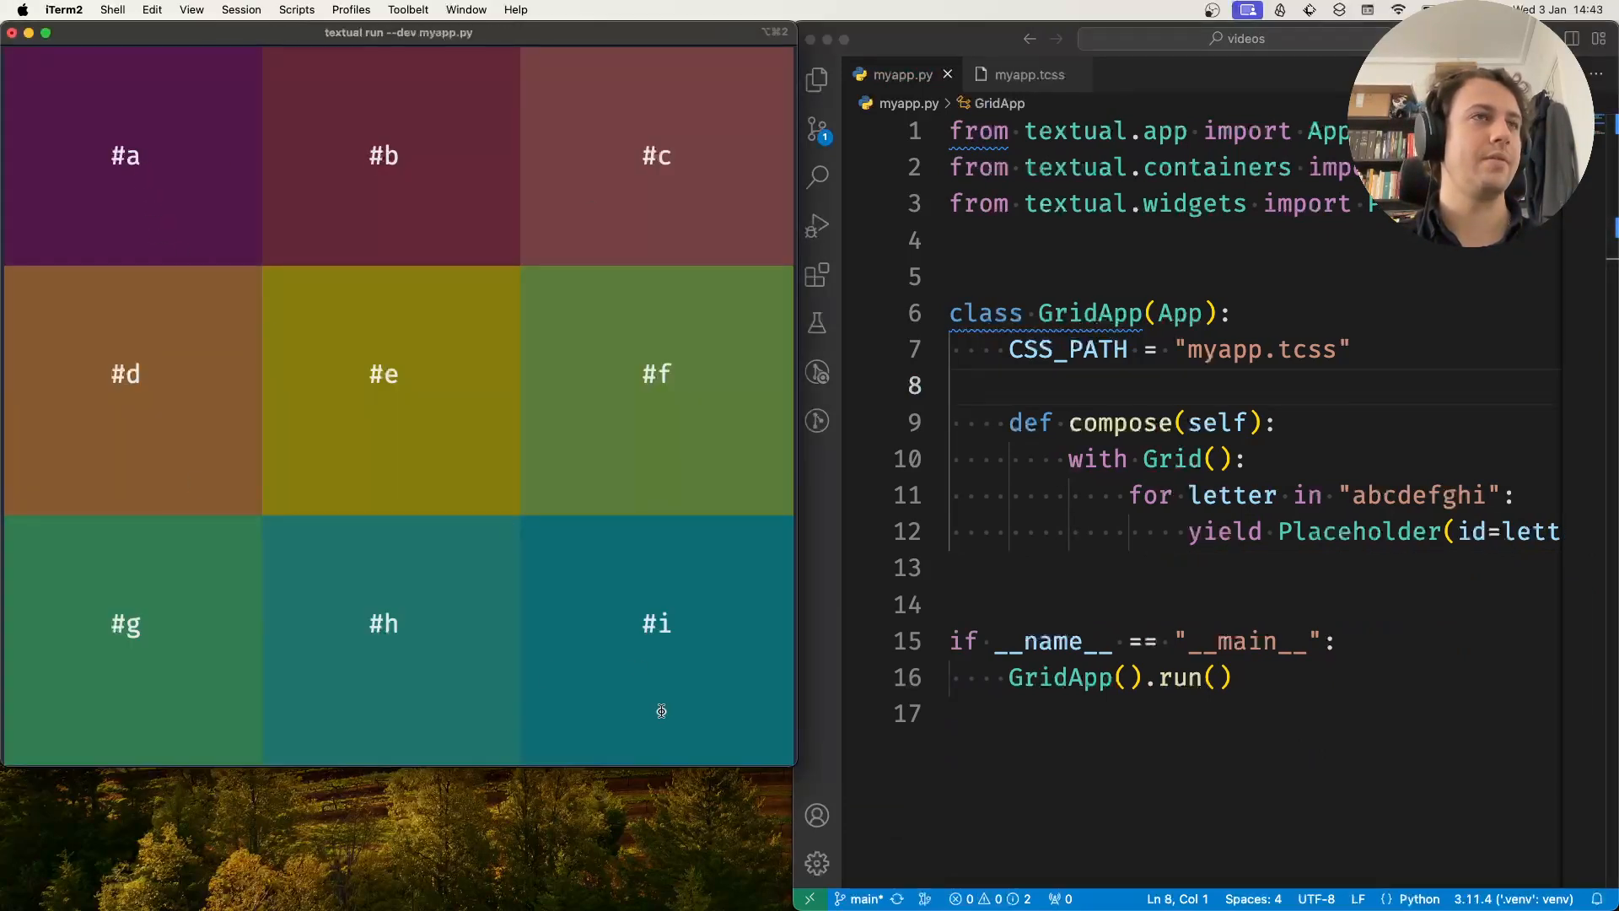
Step: Open myapp.tcss and try grid-size 4 3, returning it to 3 3
double_click(1114, 423)
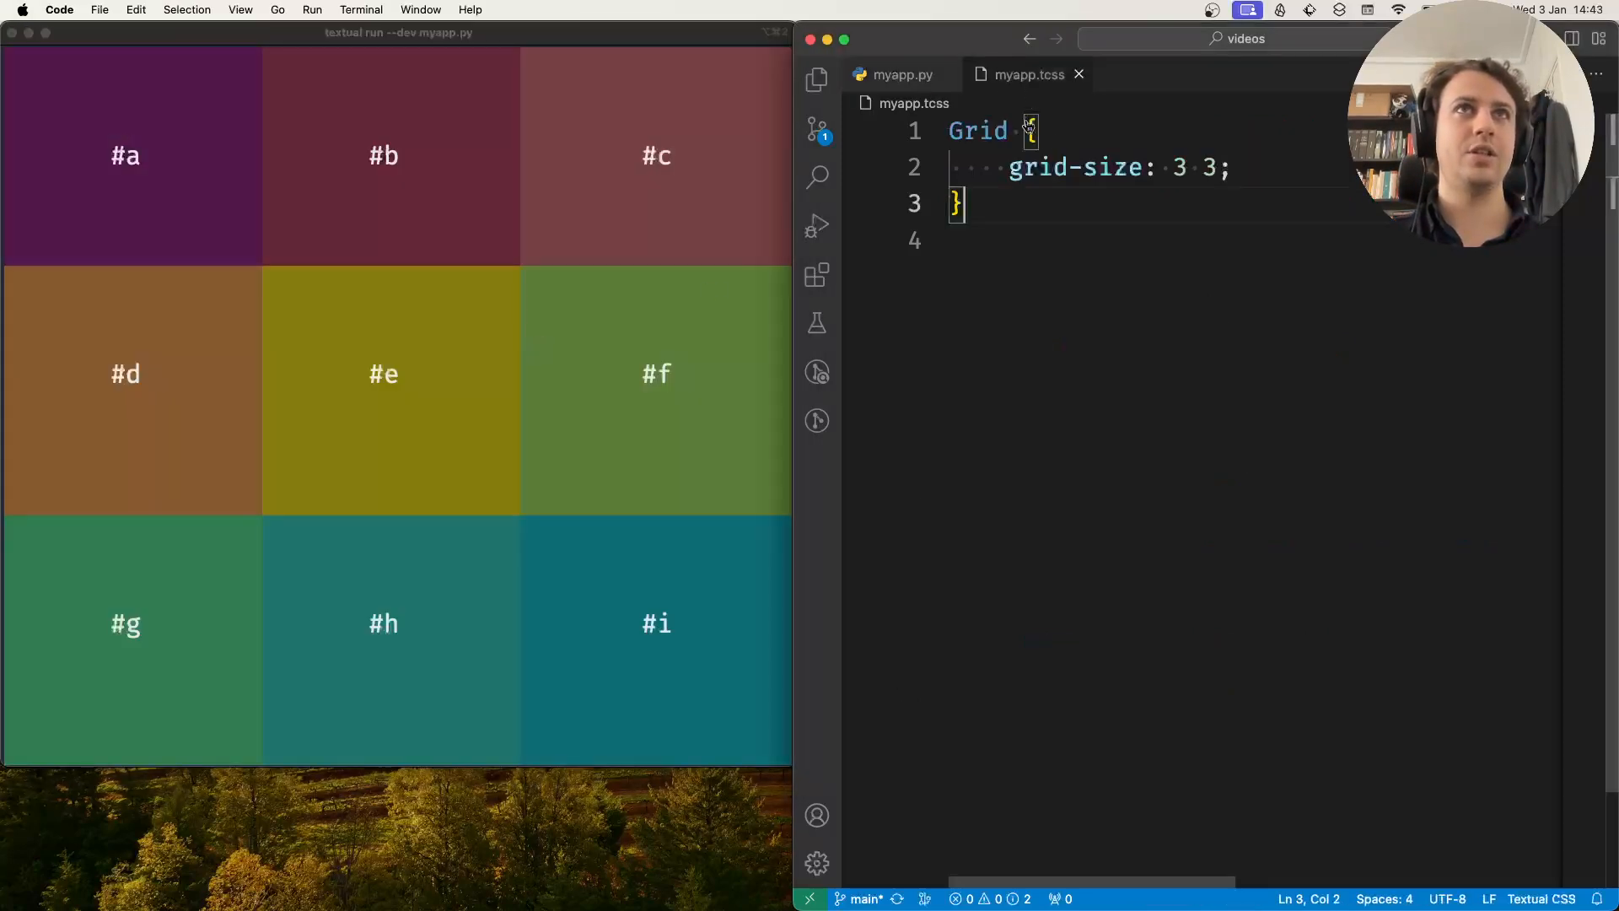
type("4")
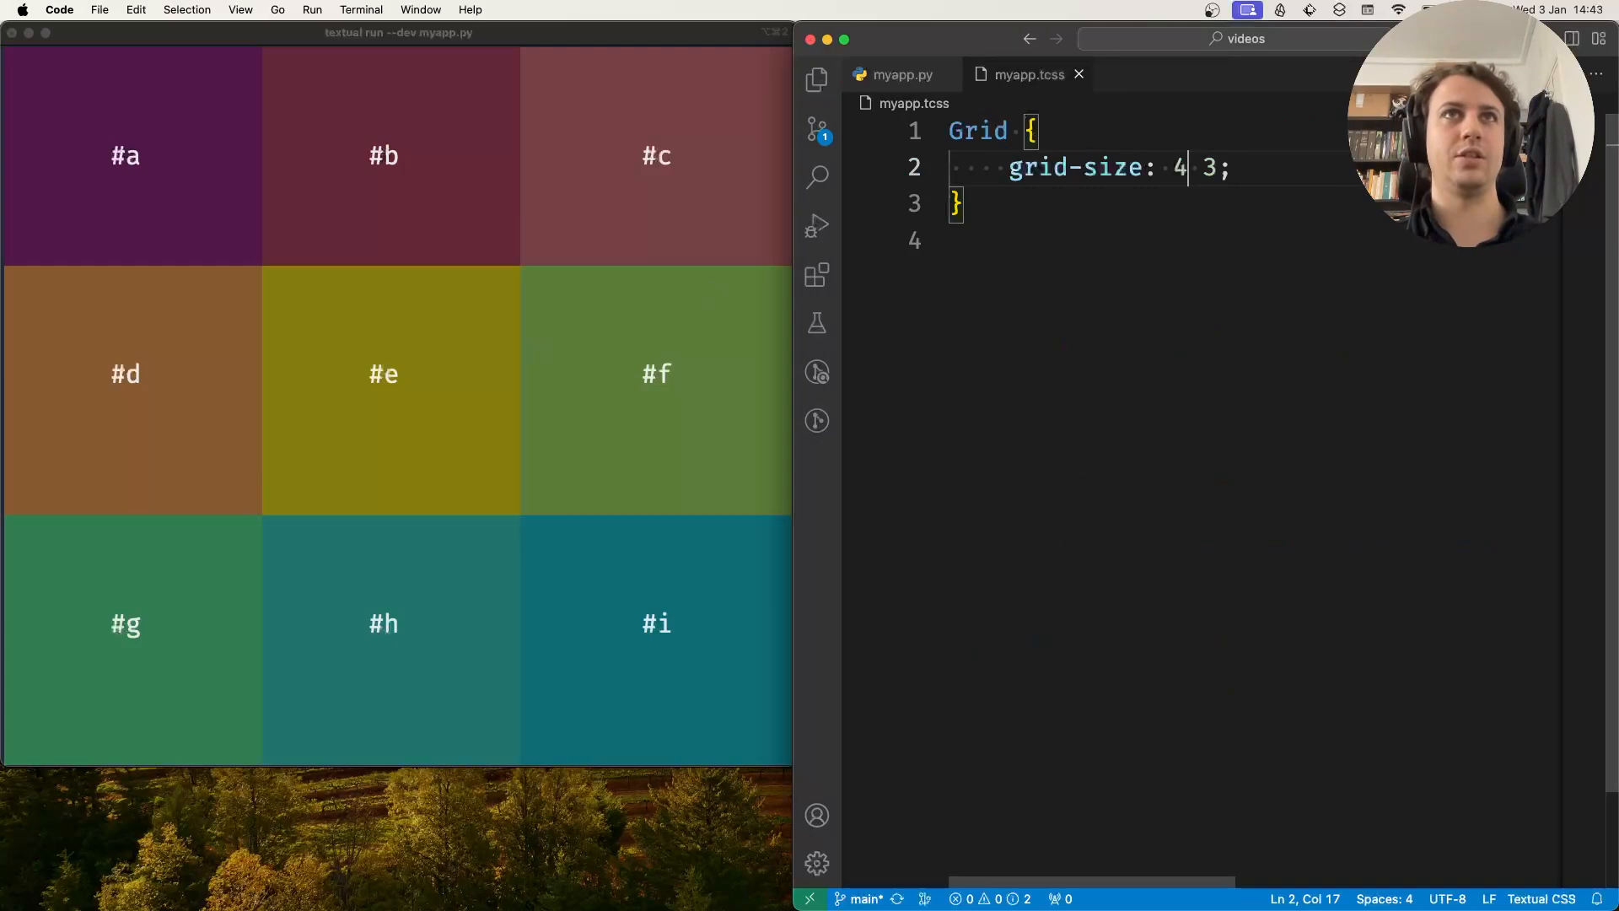
type("3")
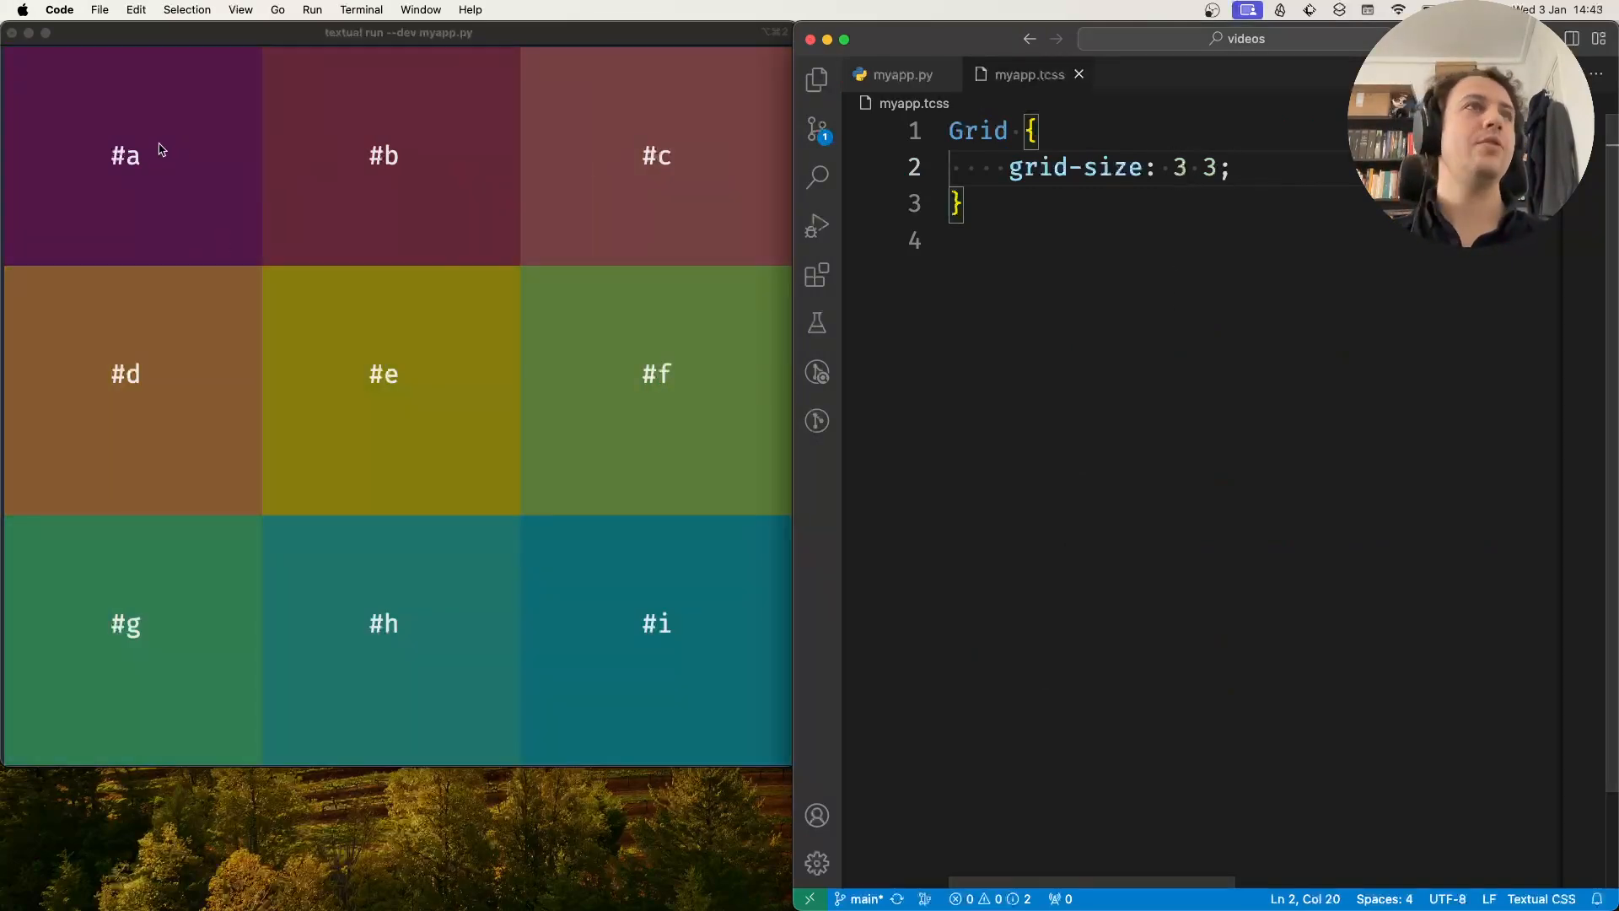
mouse_move(180, 171)
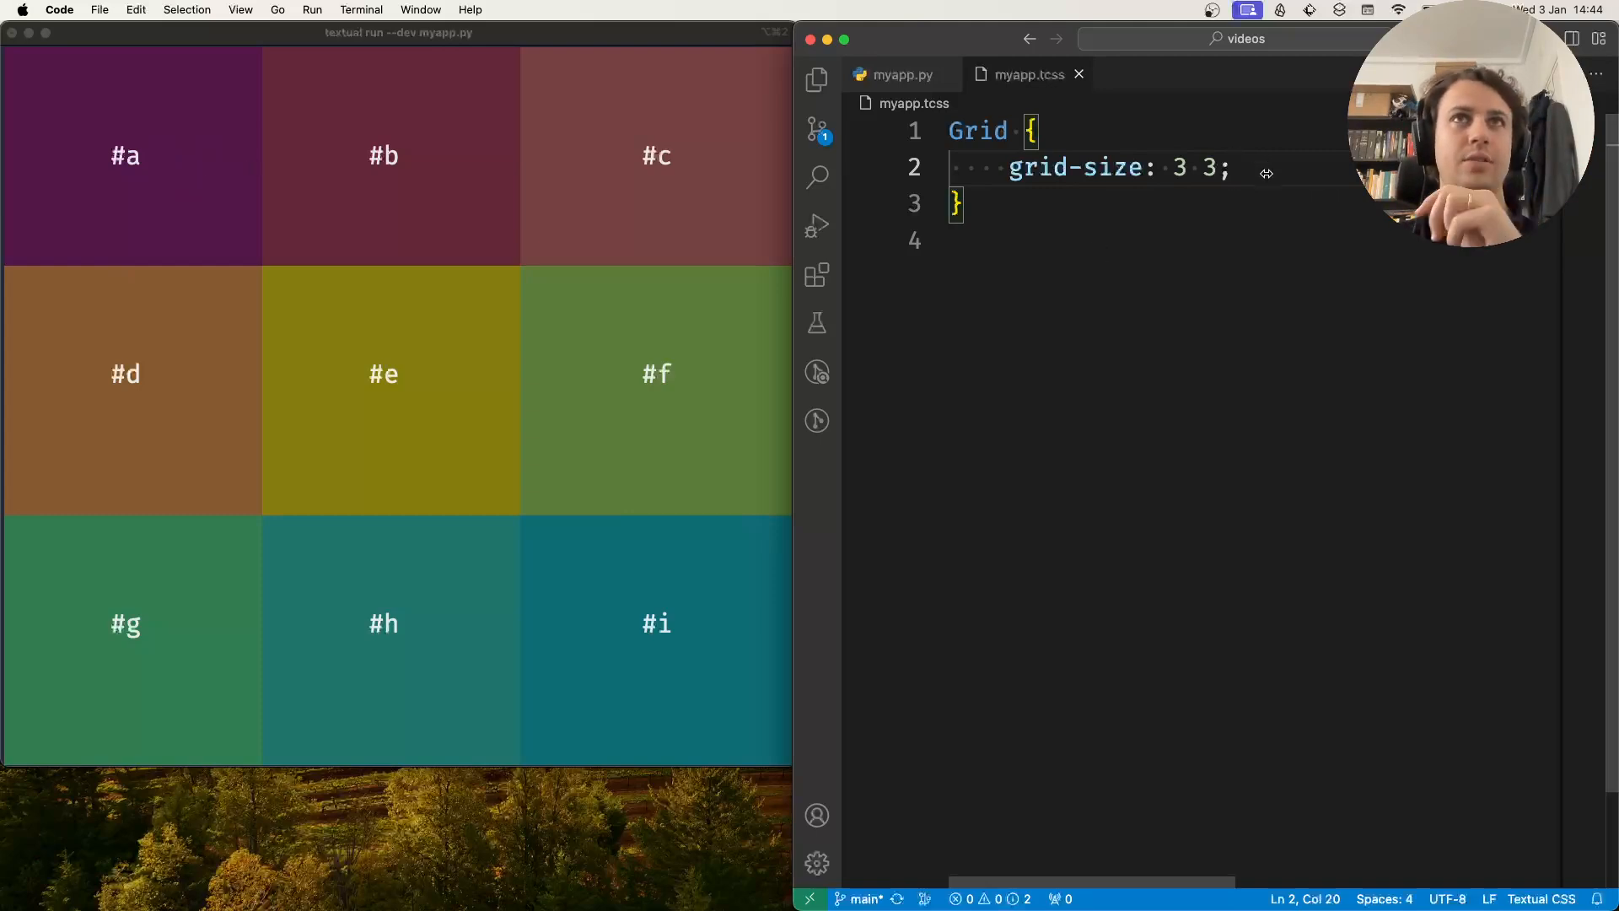
Step: Add grid-columns: 10 20 30; to the Grid rule
type("grid-")
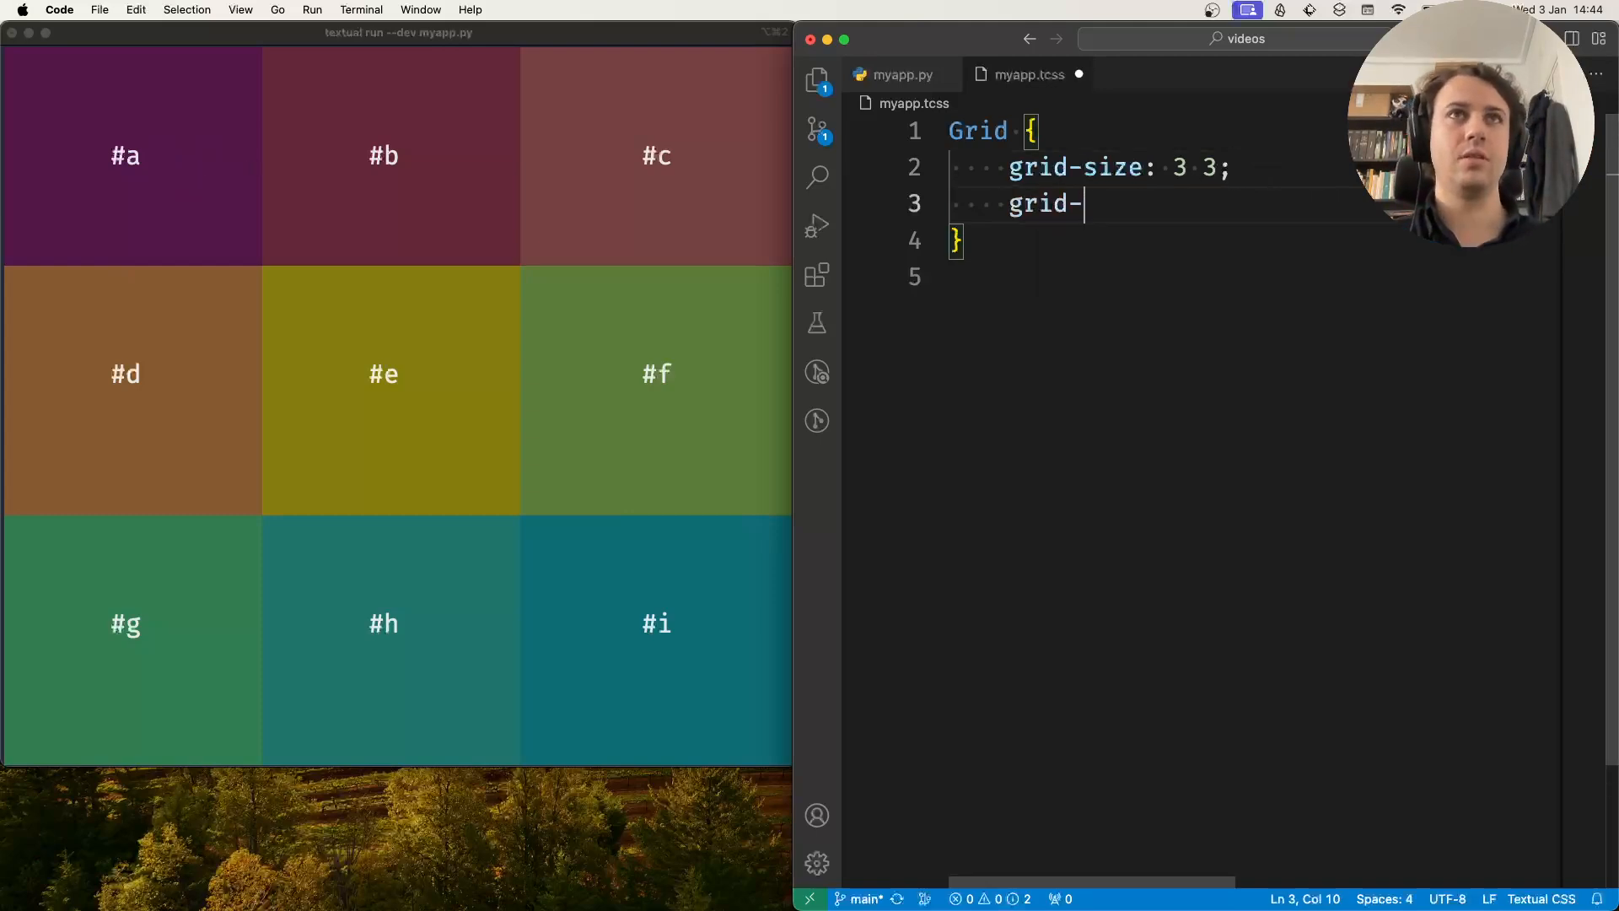
type("columns:")
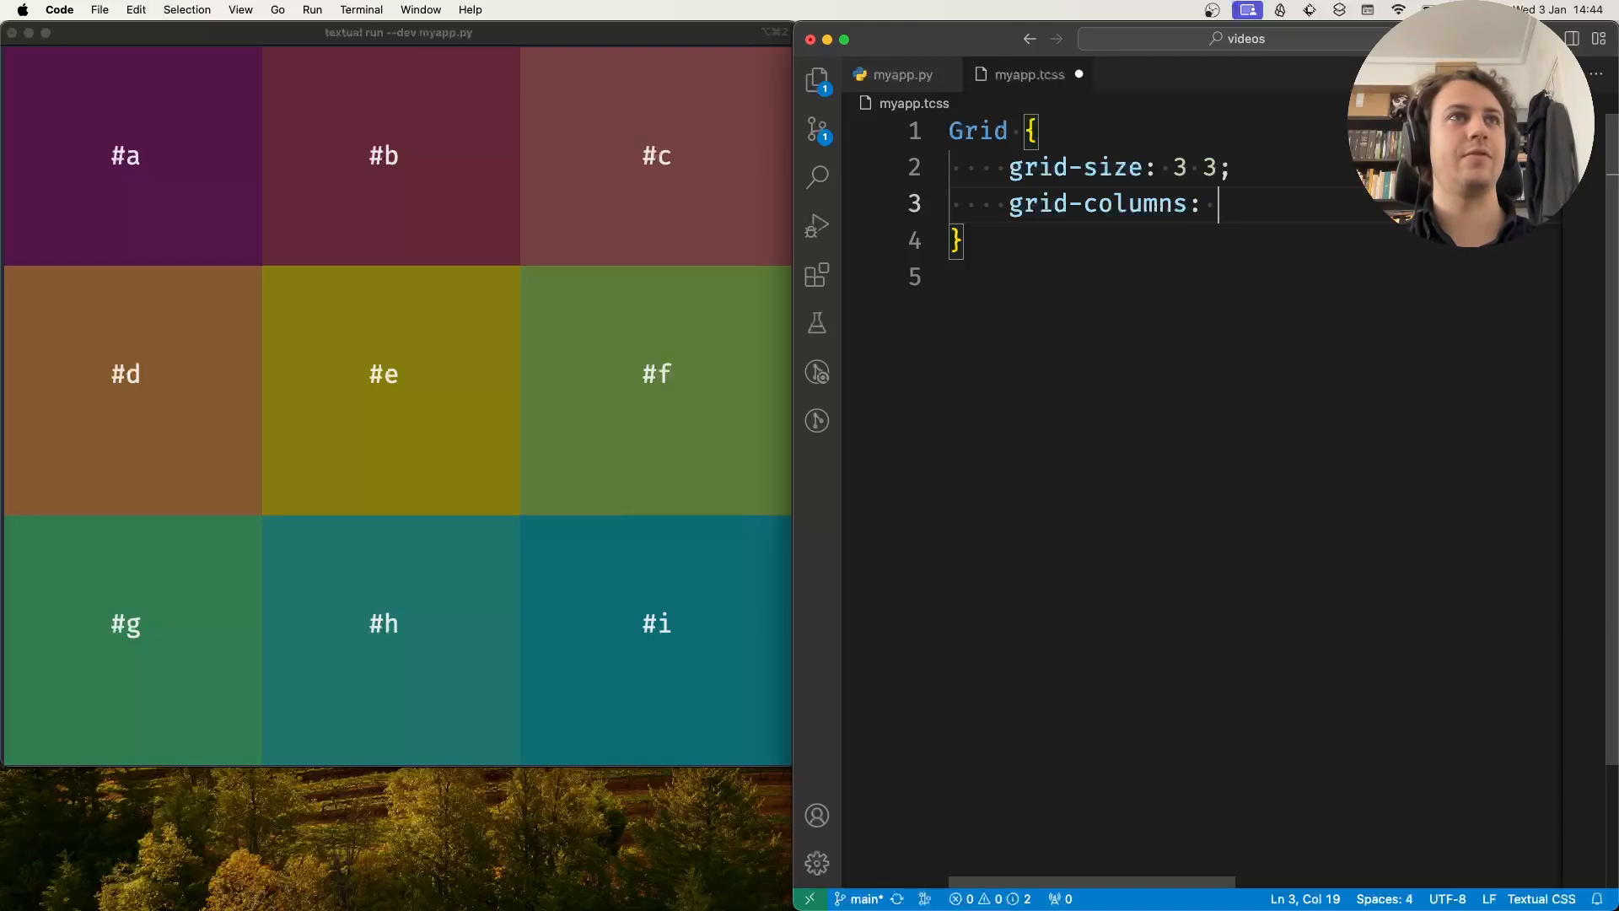
type("10")
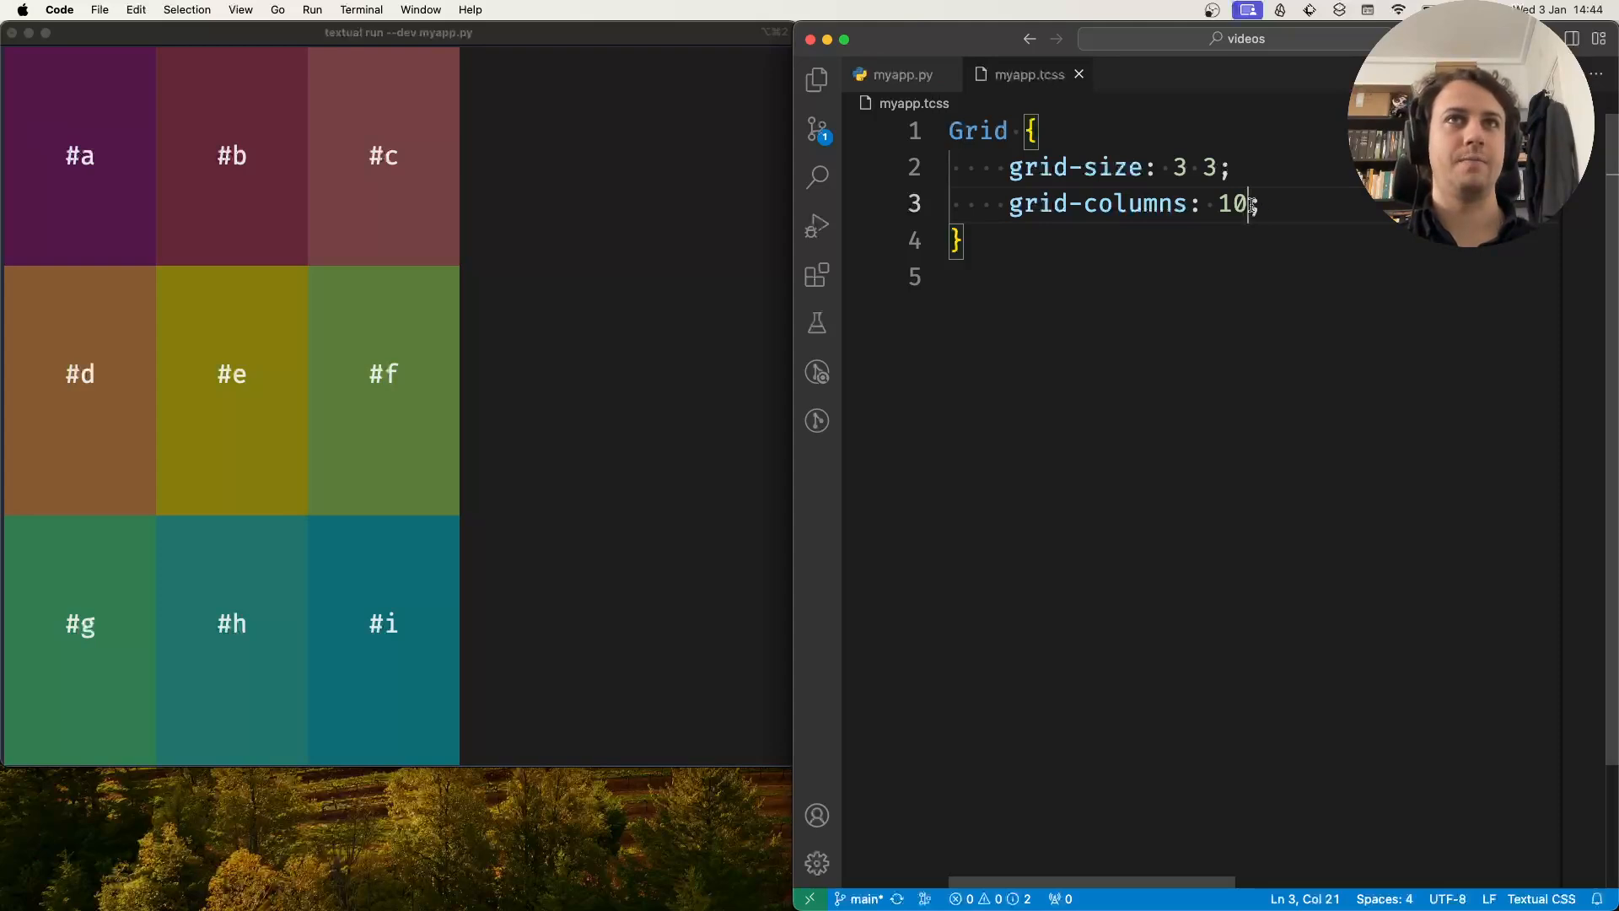
type(";")
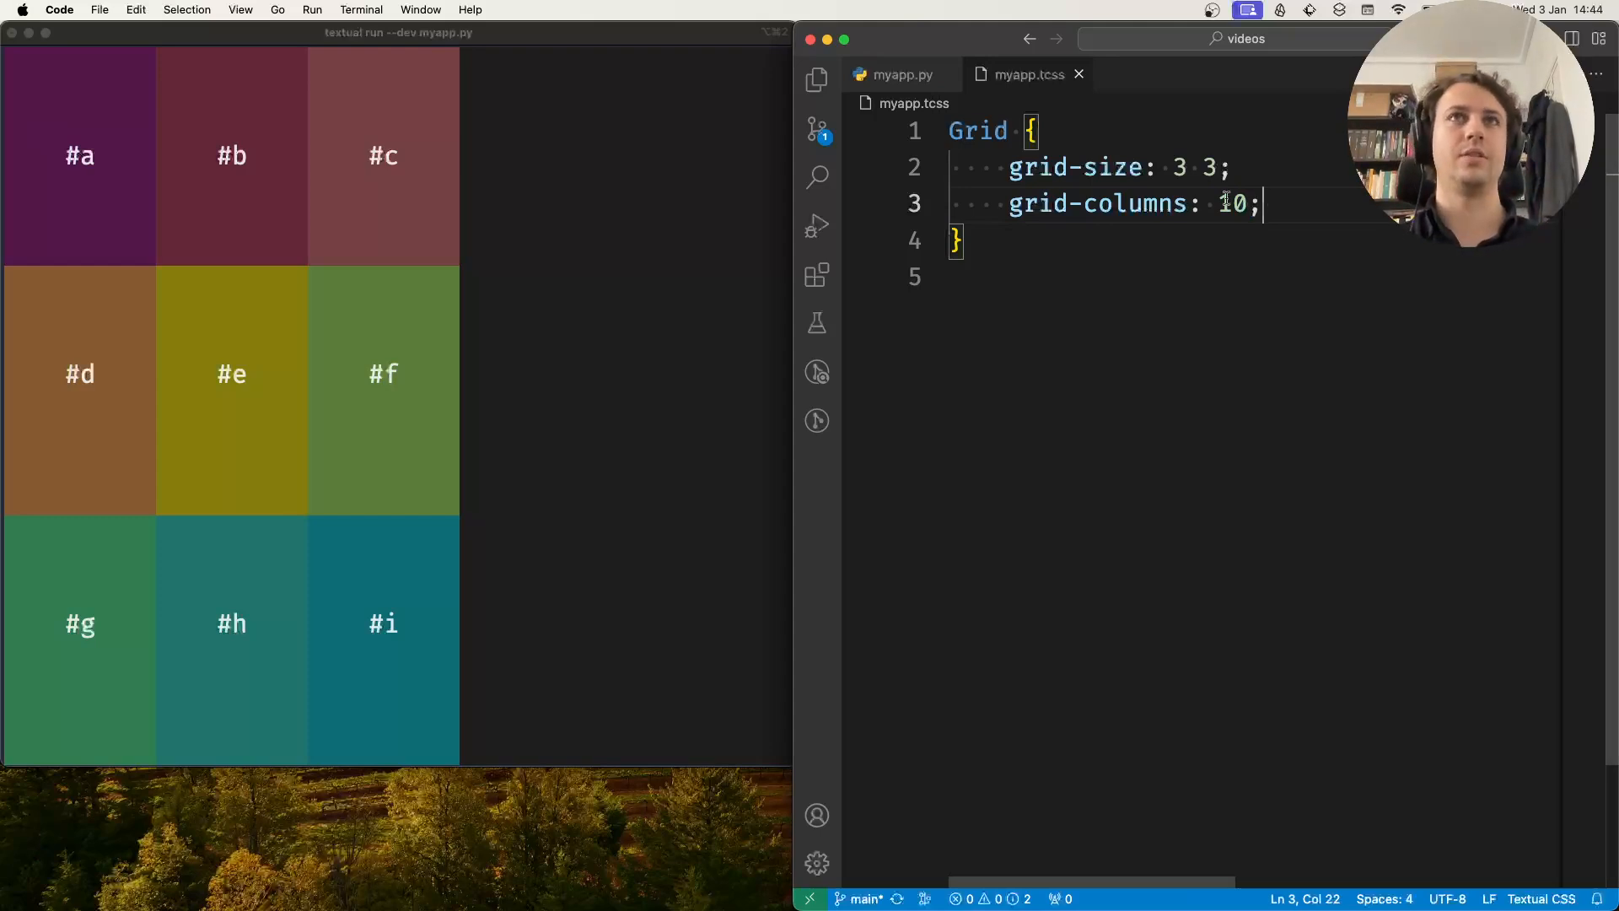
type("20 30")
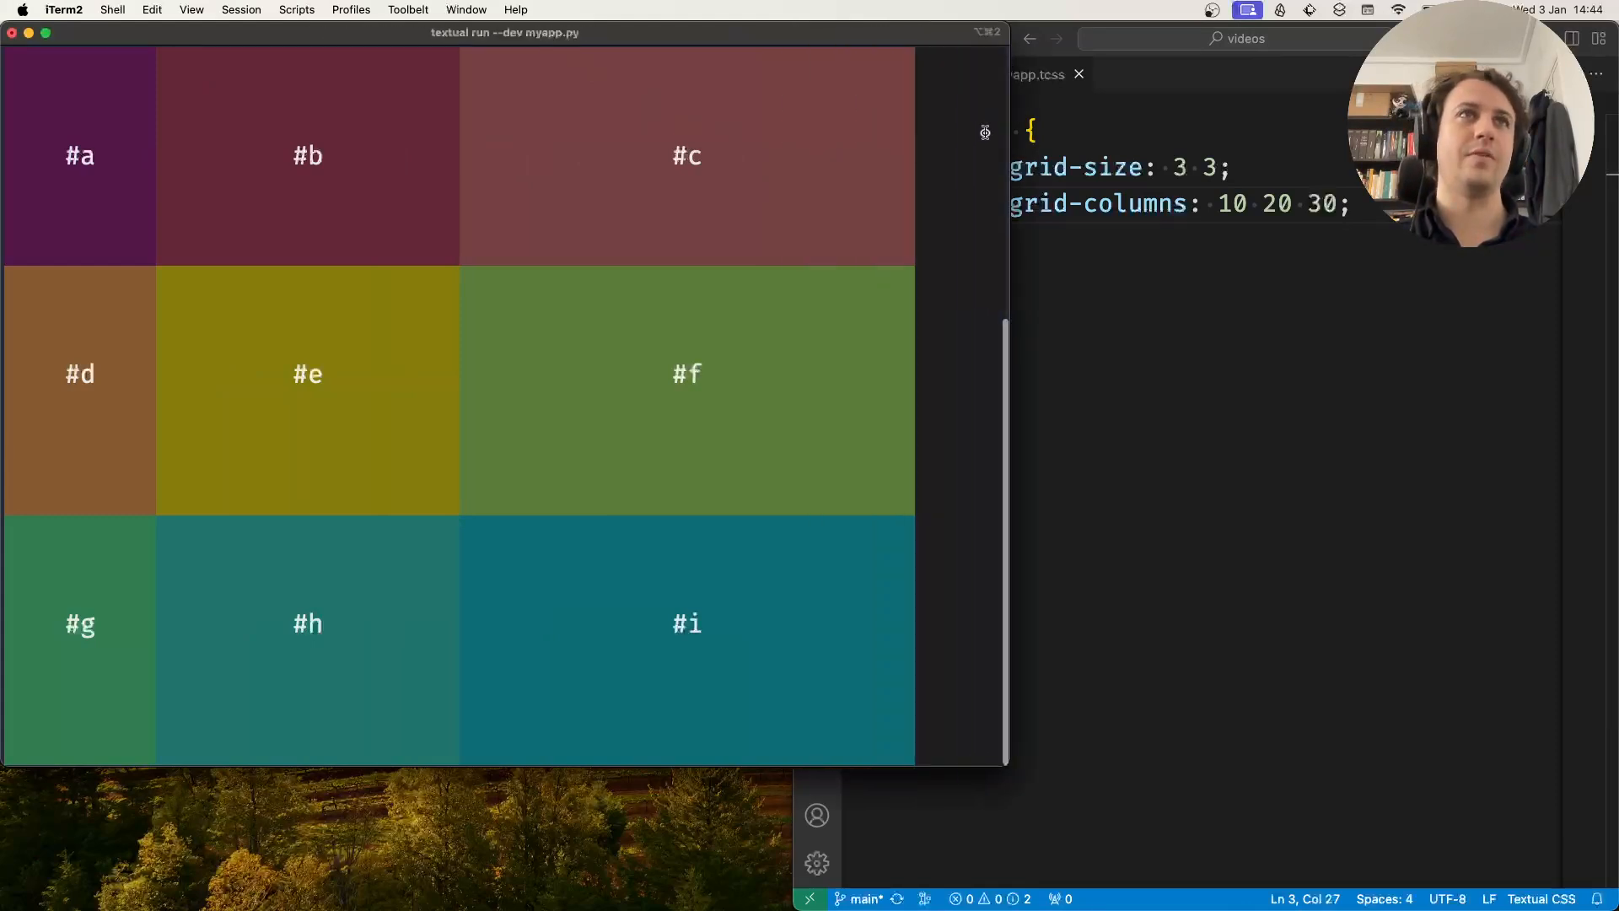
mouse_move(716, 192)
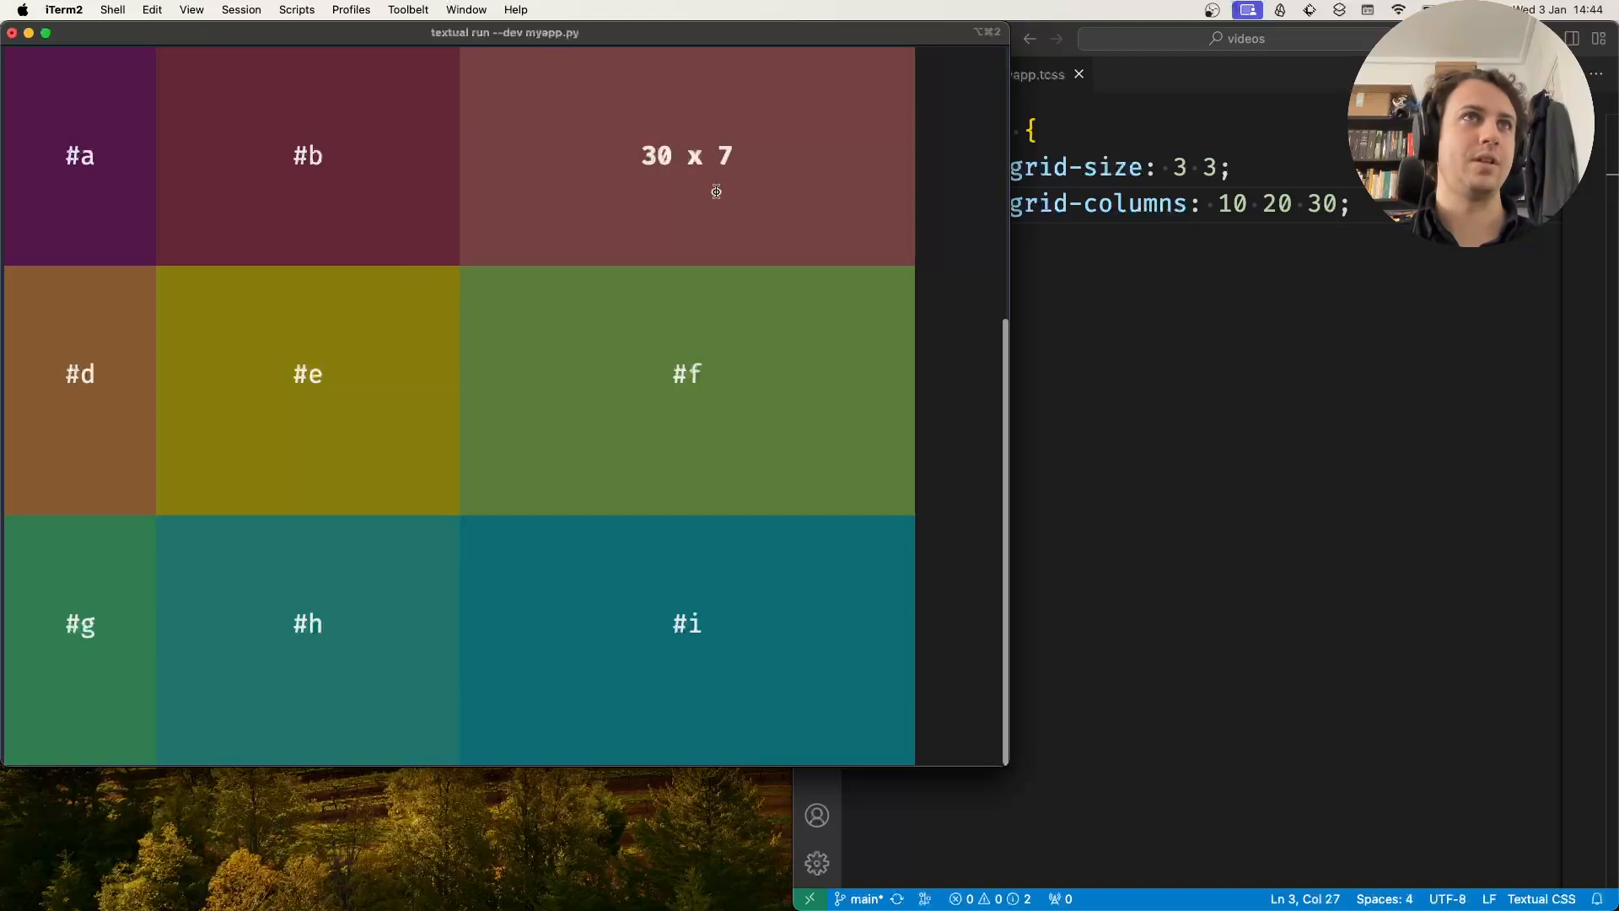
mouse_move(110, 144)
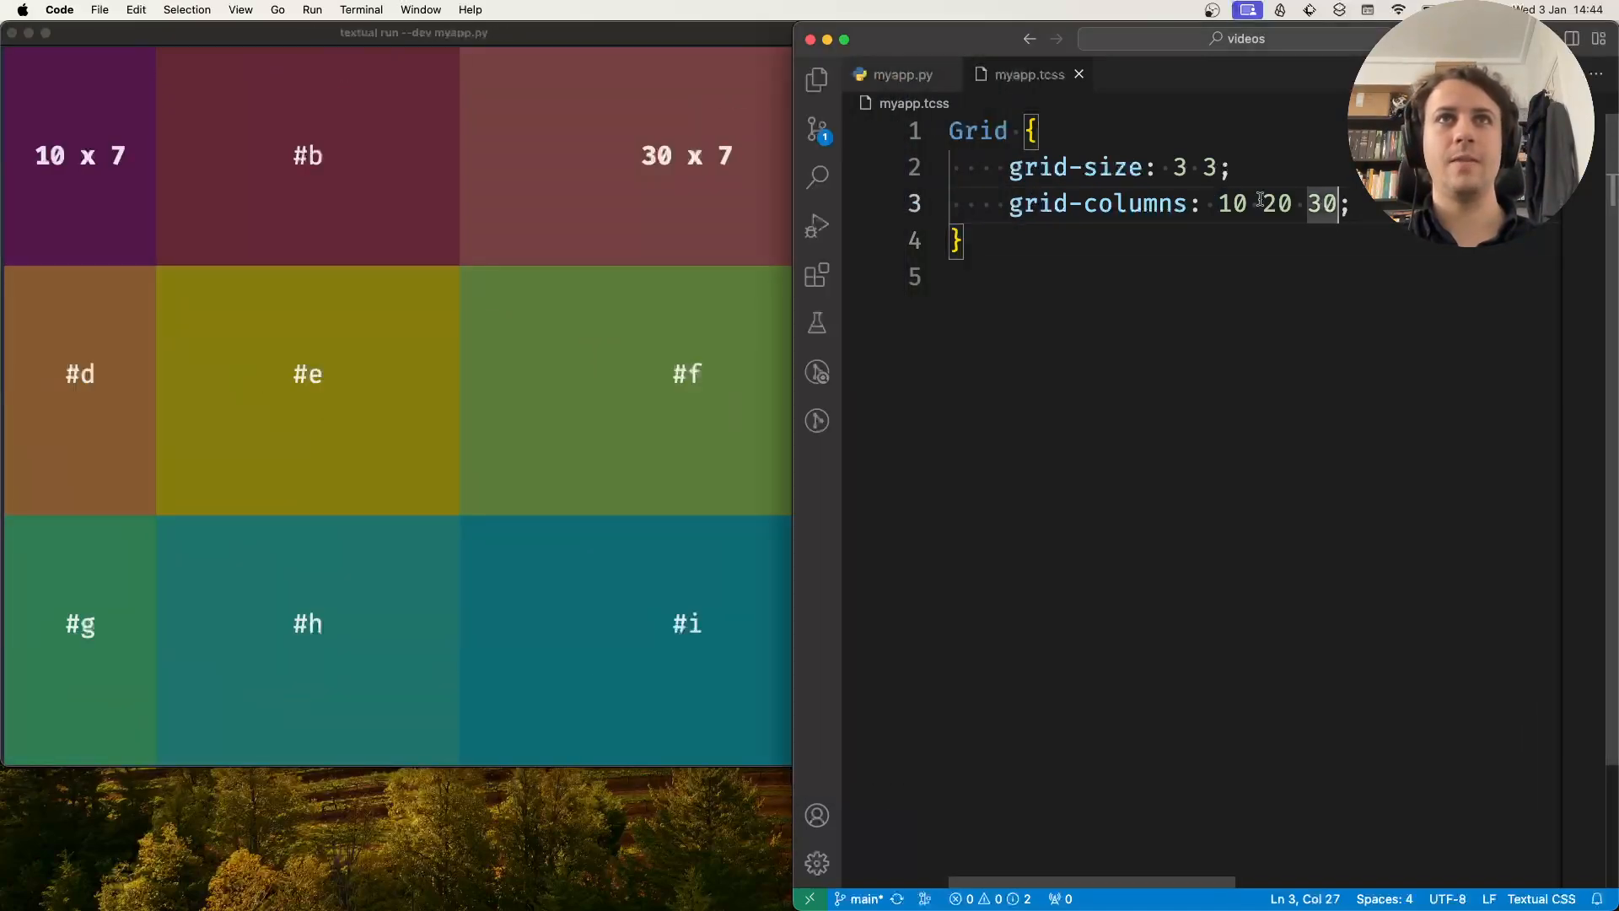
Step: Delete the 30 so grid-columns reads 10 20, repeating the widths
left_click_drag(1219, 203, 1336, 203)
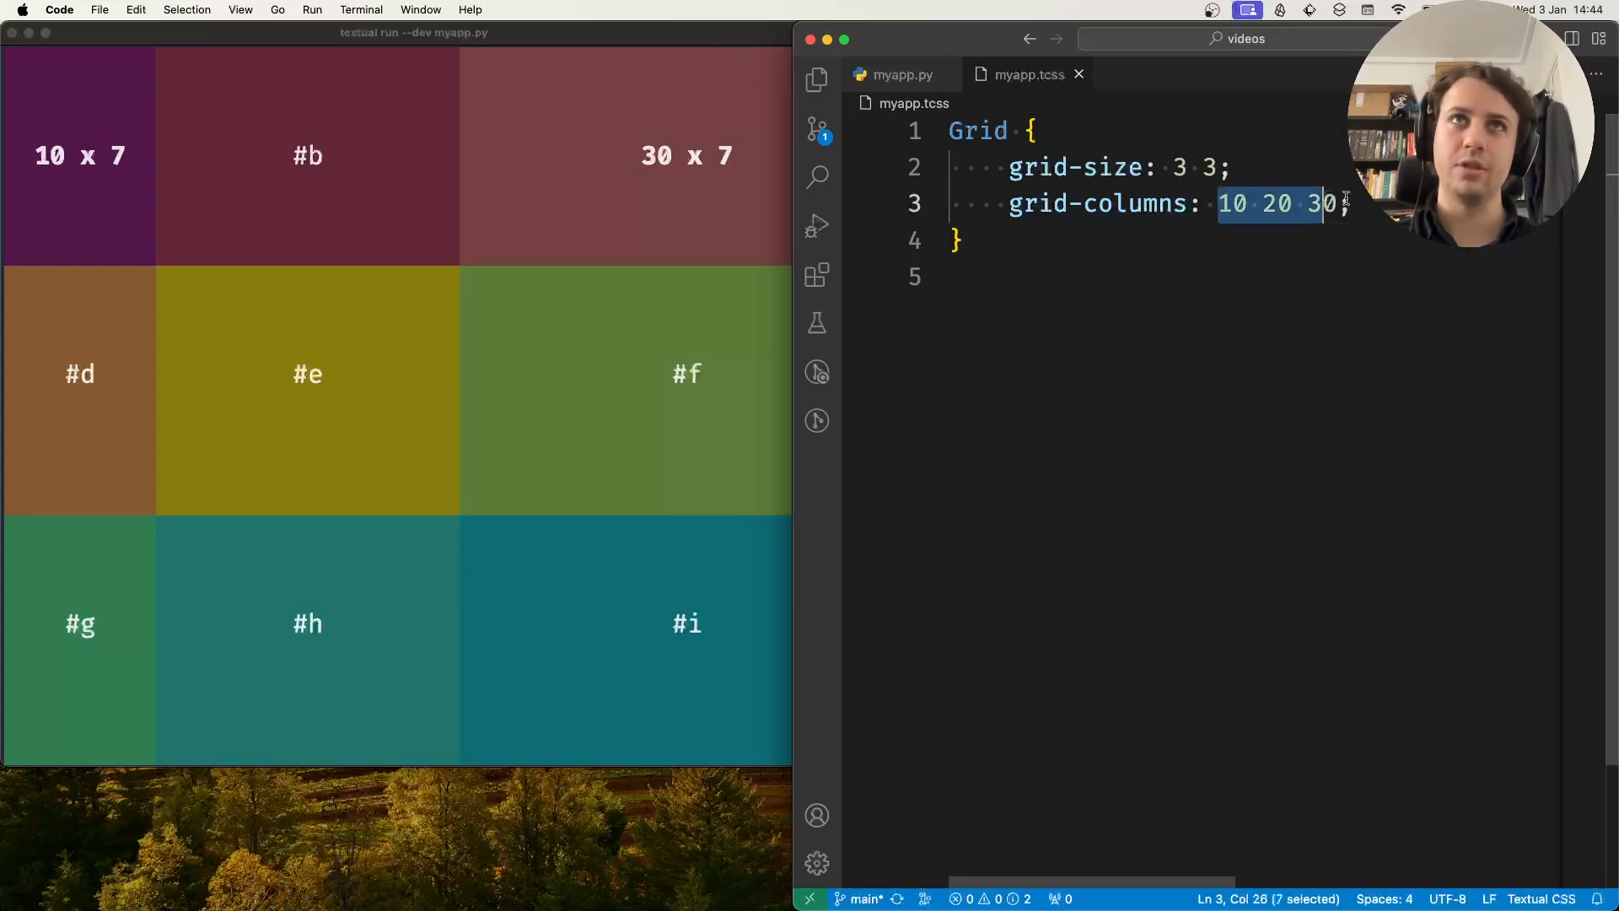
left_click(1337, 203)
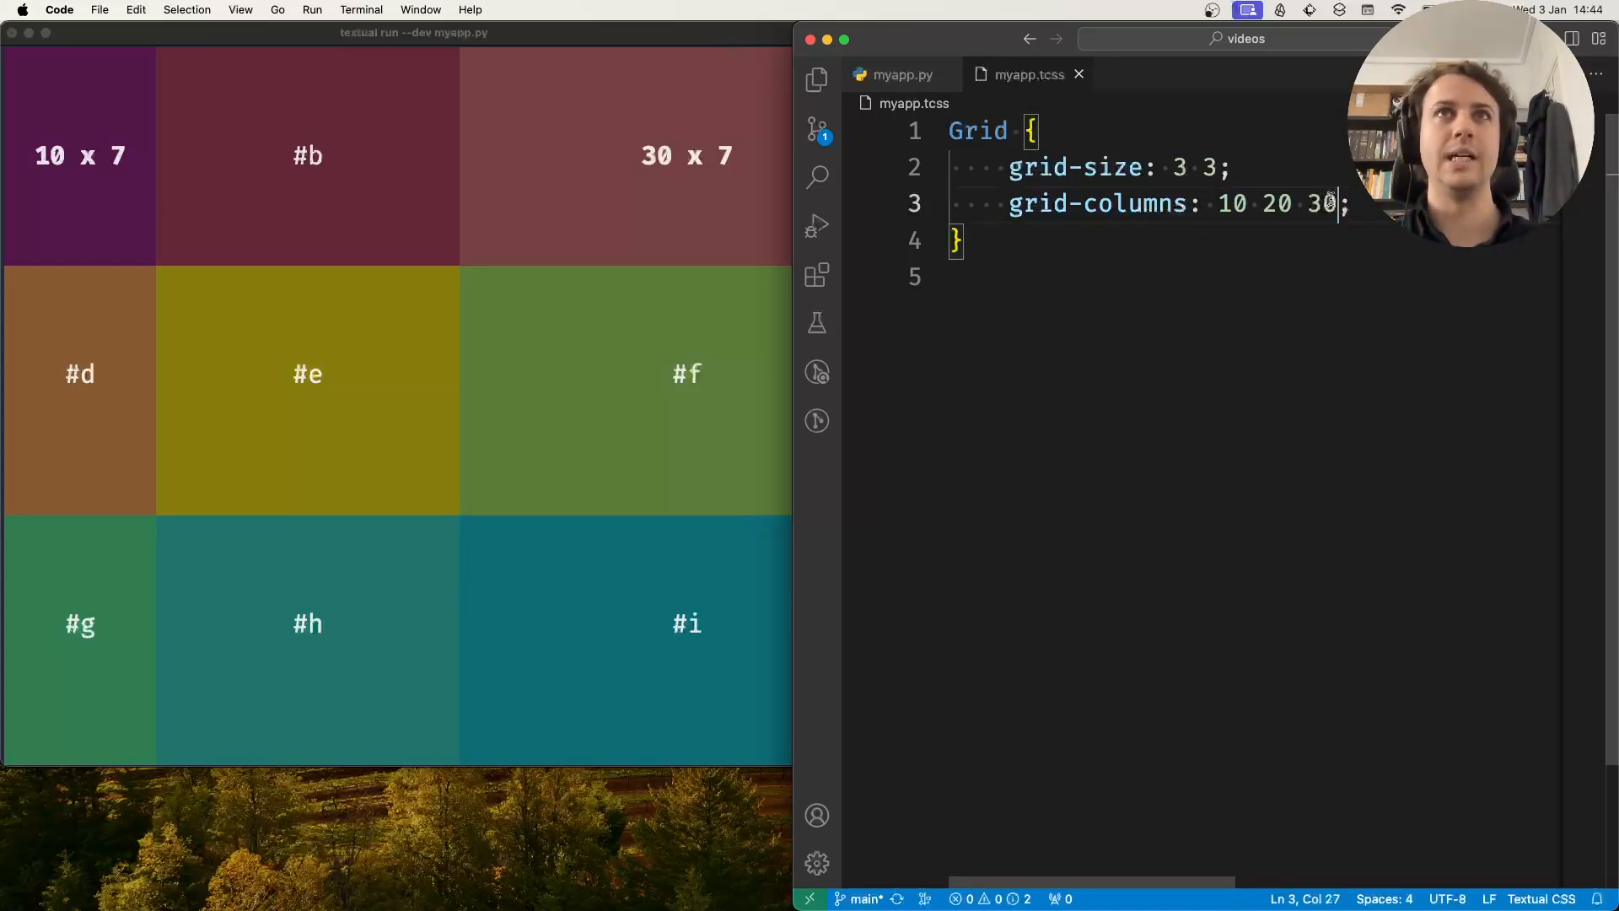
key("Backspace")
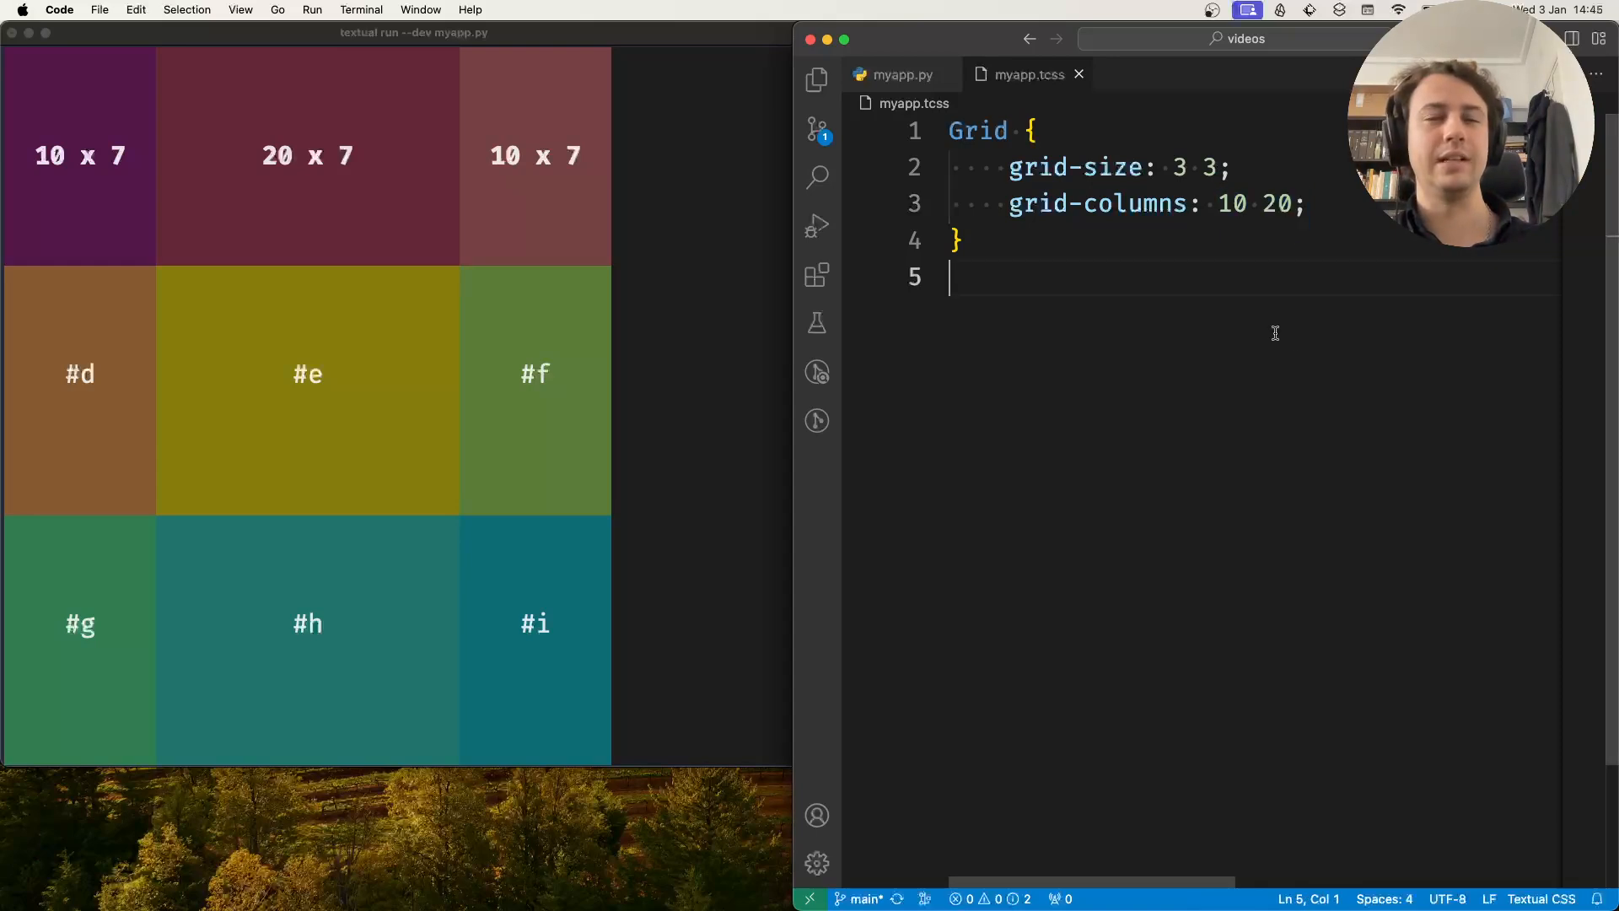
left_click(1309, 204)
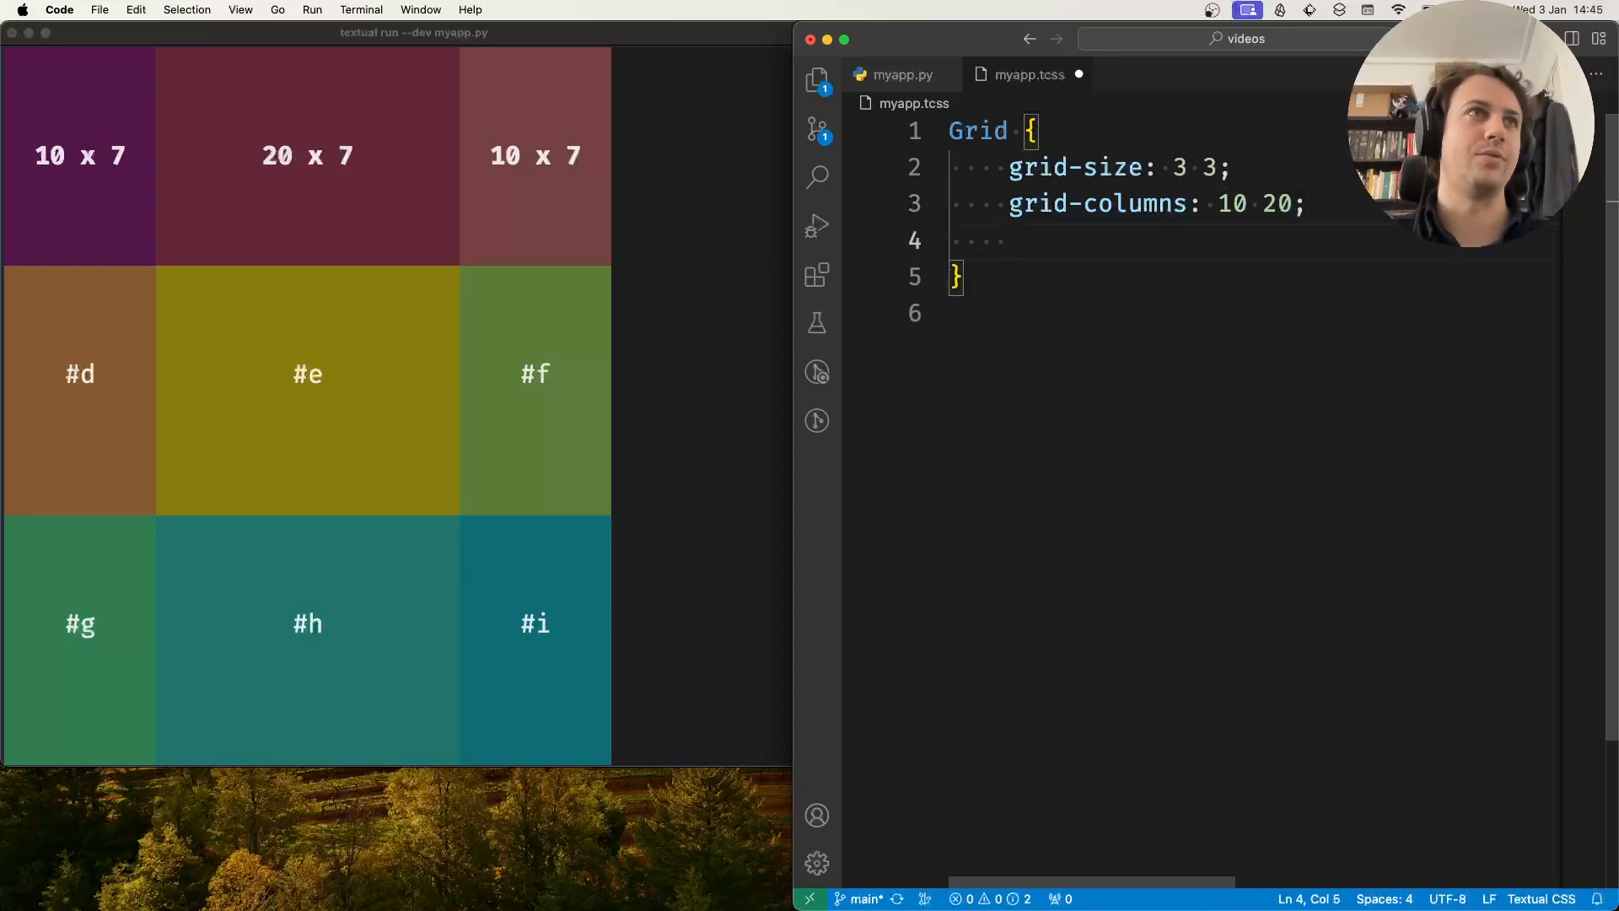
Step: Add a grid-rows line, trying a single row height and then 20%
type("grid")
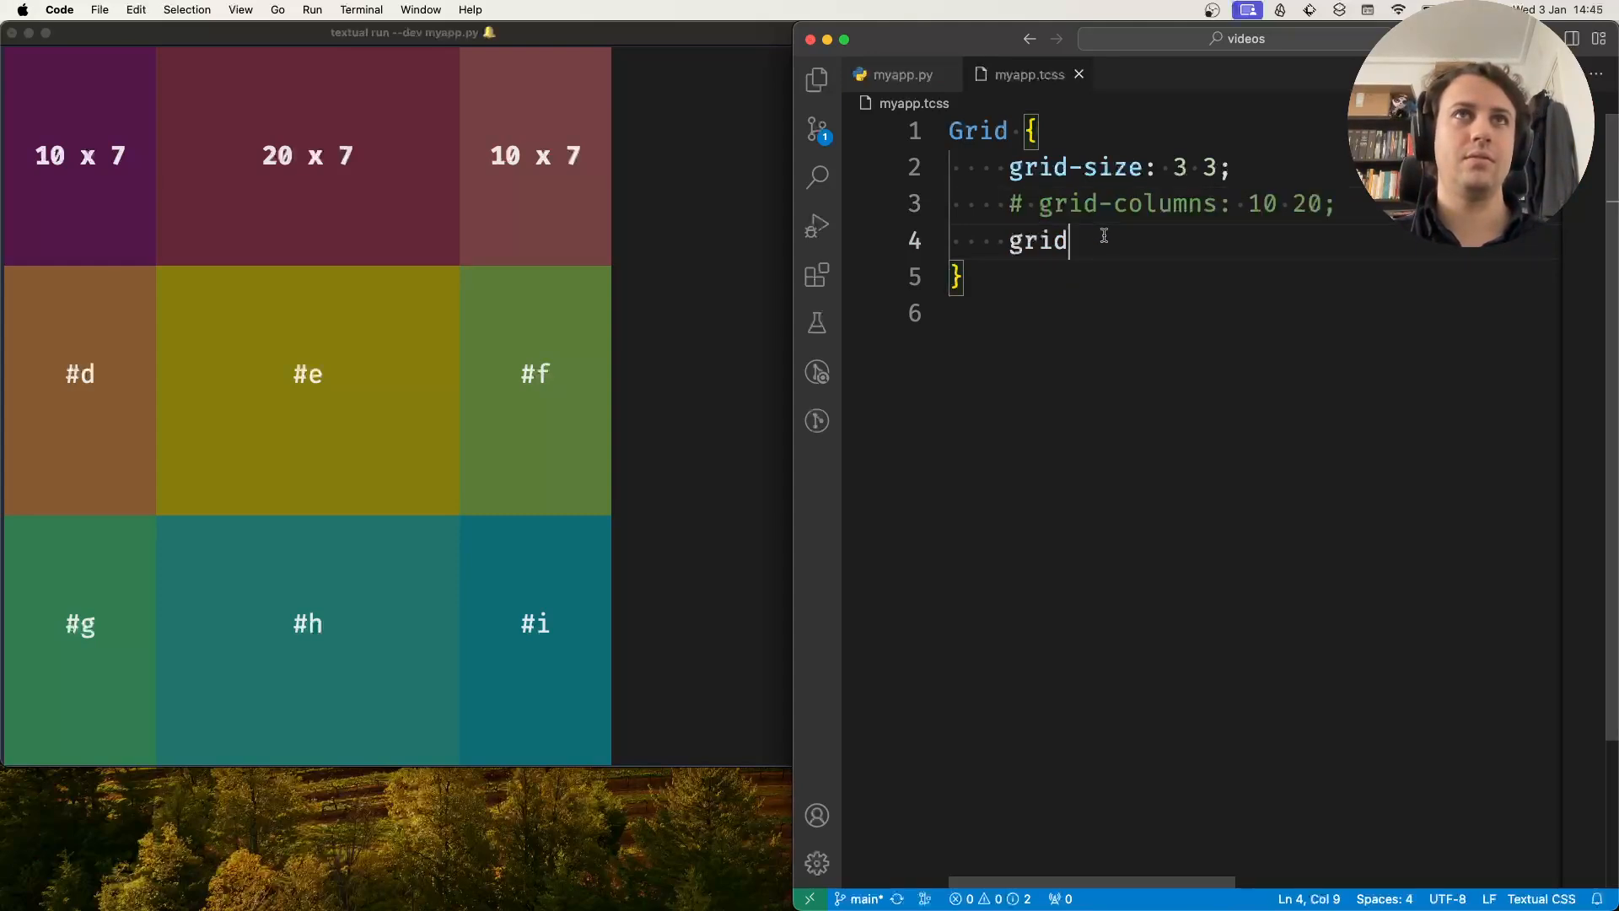
type("-")
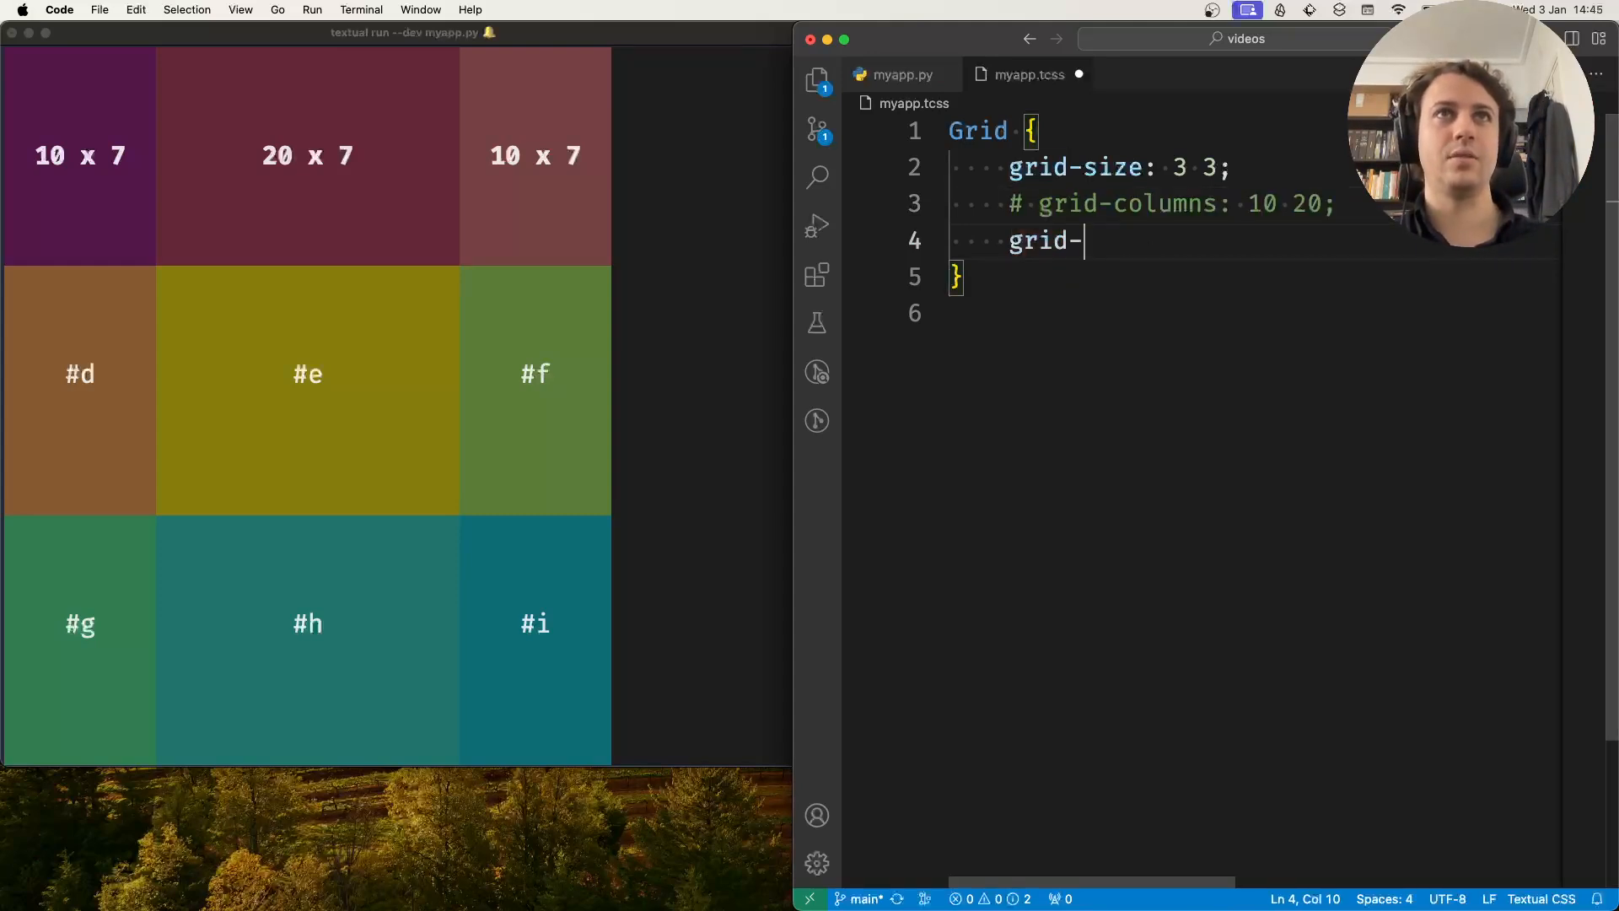
type("rows: 10;")
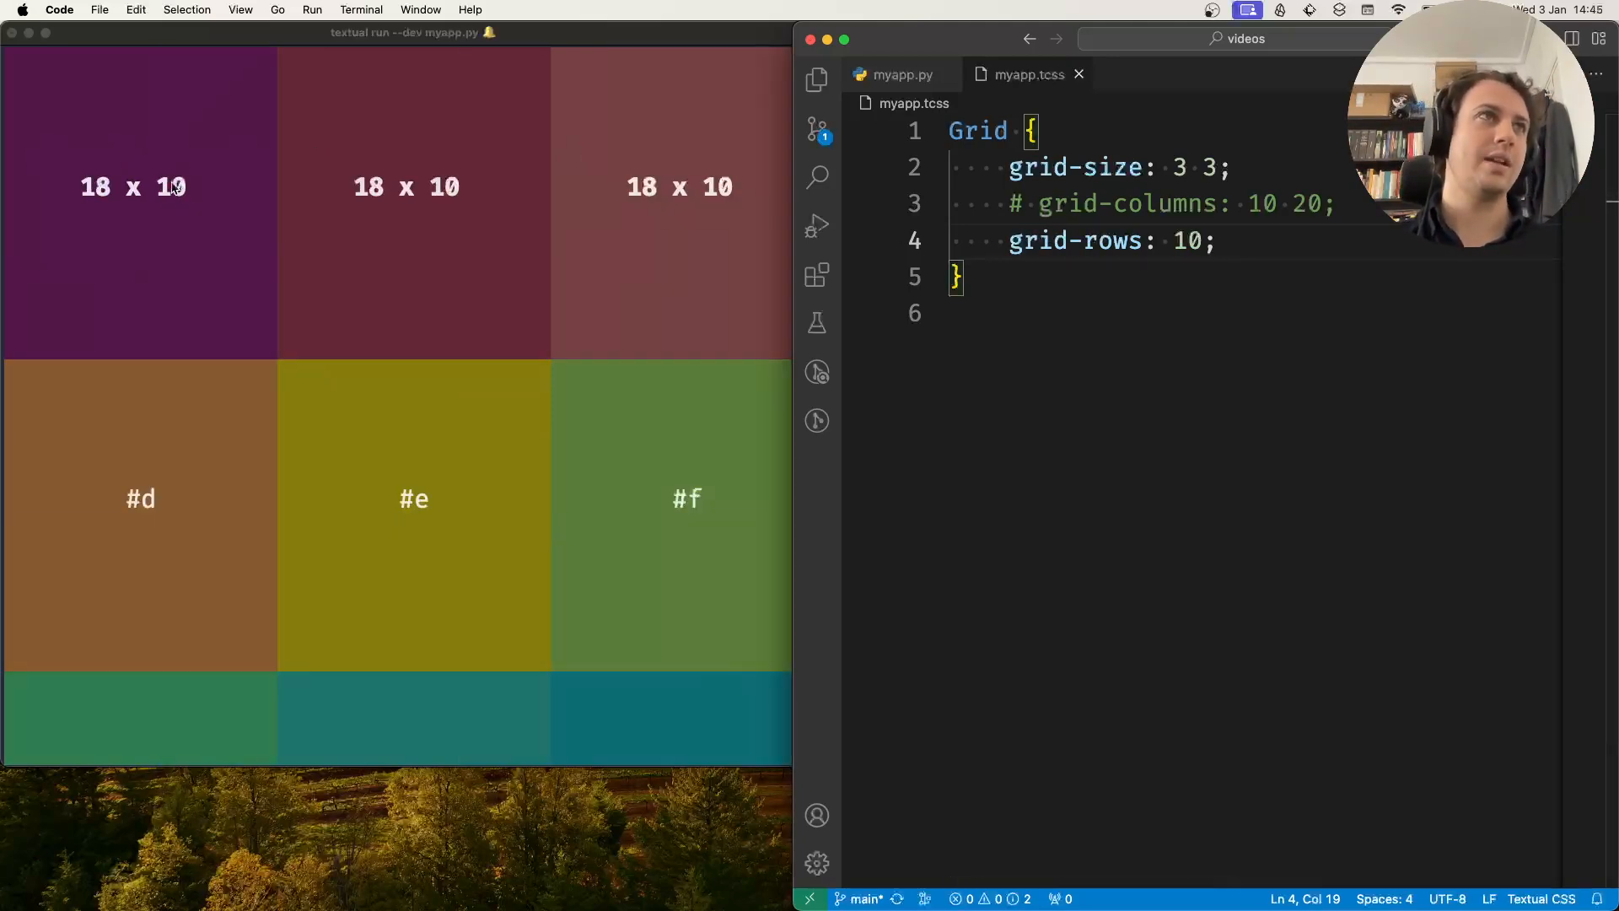
key("Backspace")
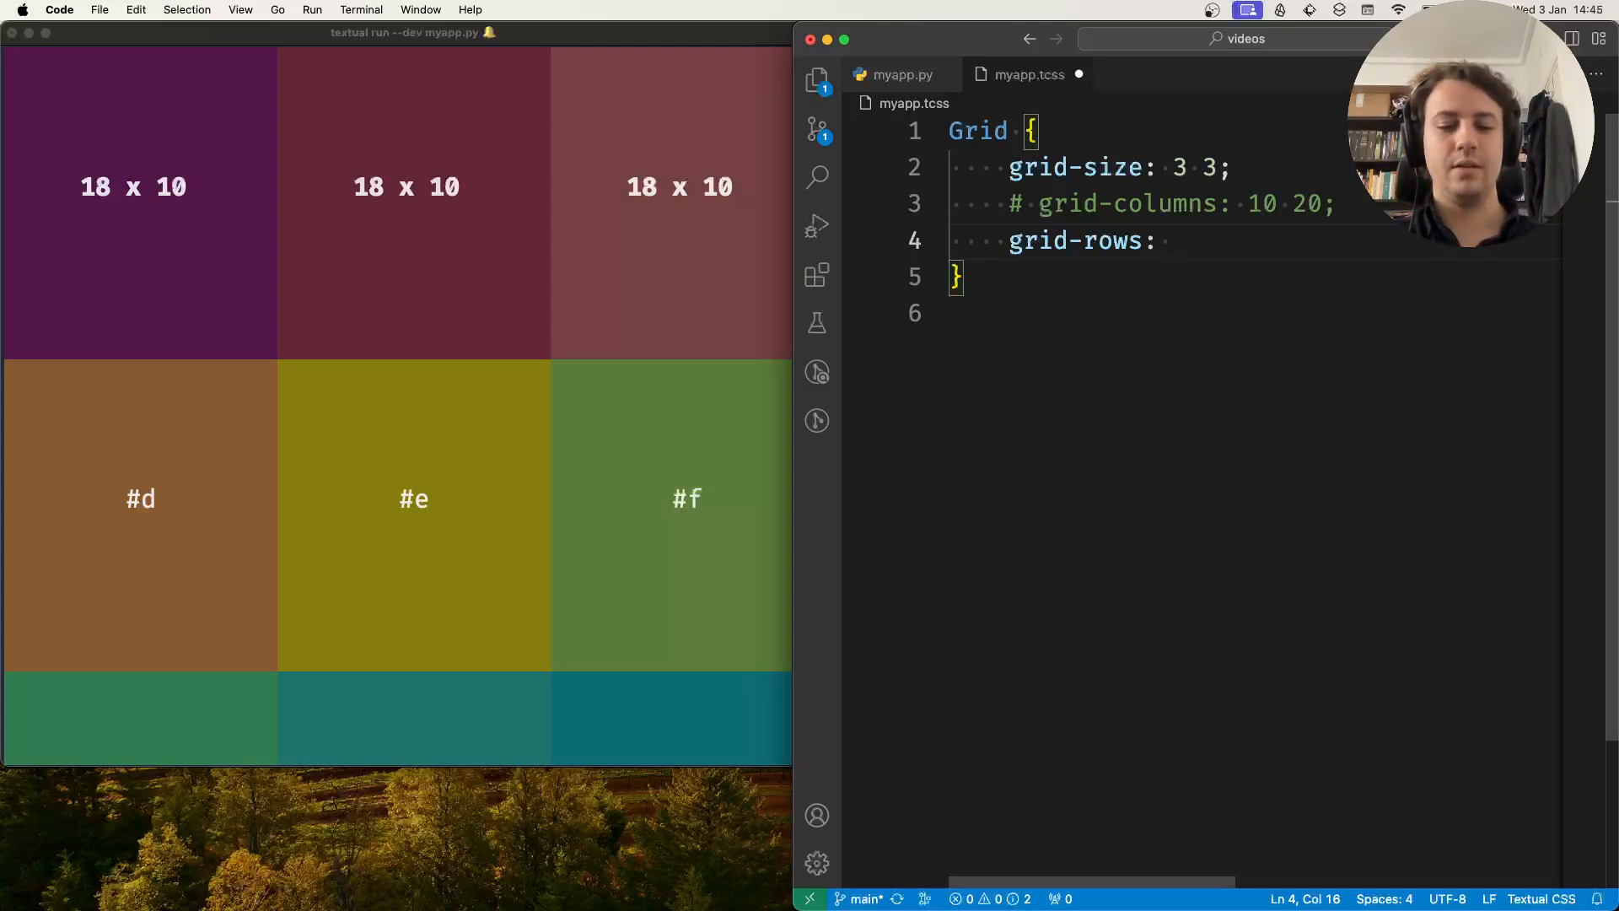
type("20%;")
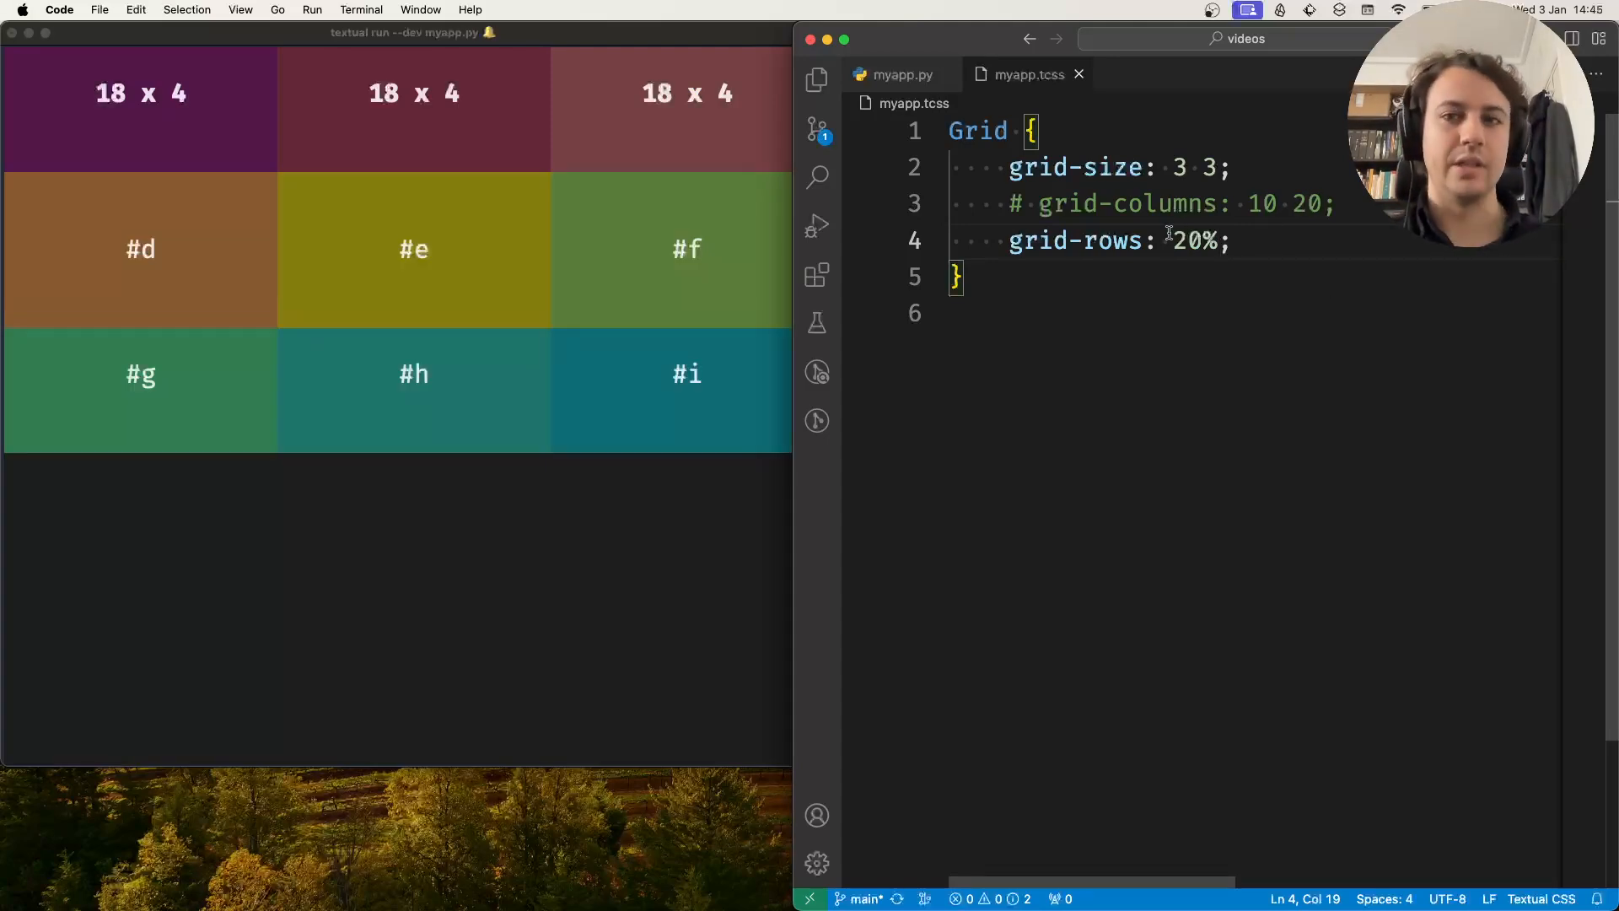
Step: Edit the grid-rows values until the rows read 5 8
double_click(1192, 240)
type(" 30%")
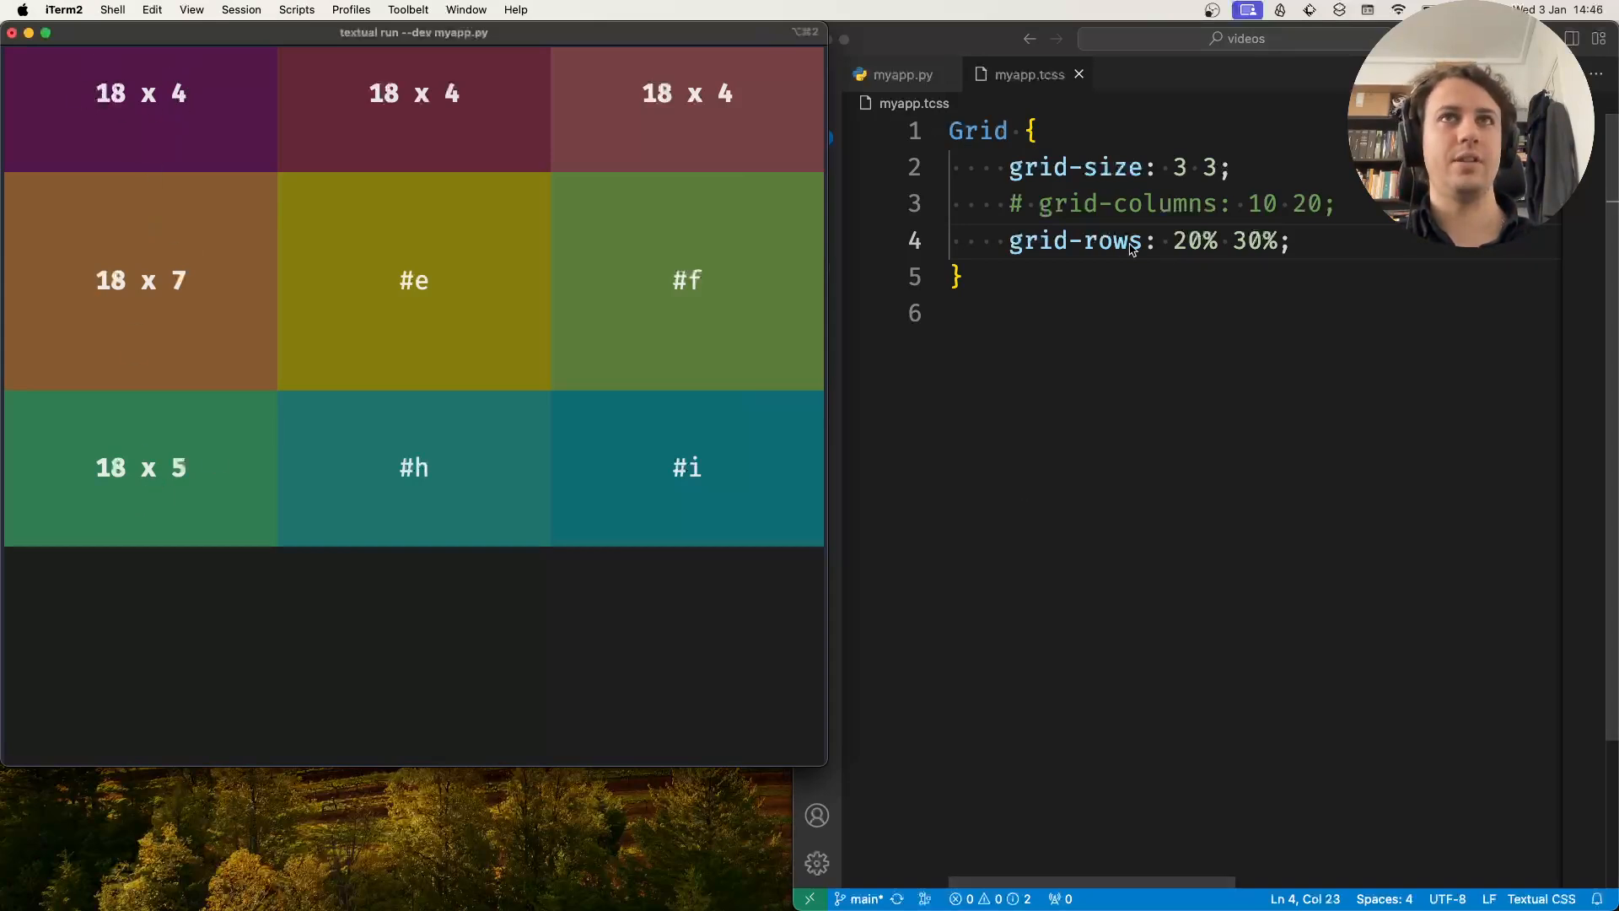
double_click(1195, 241)
type("5")
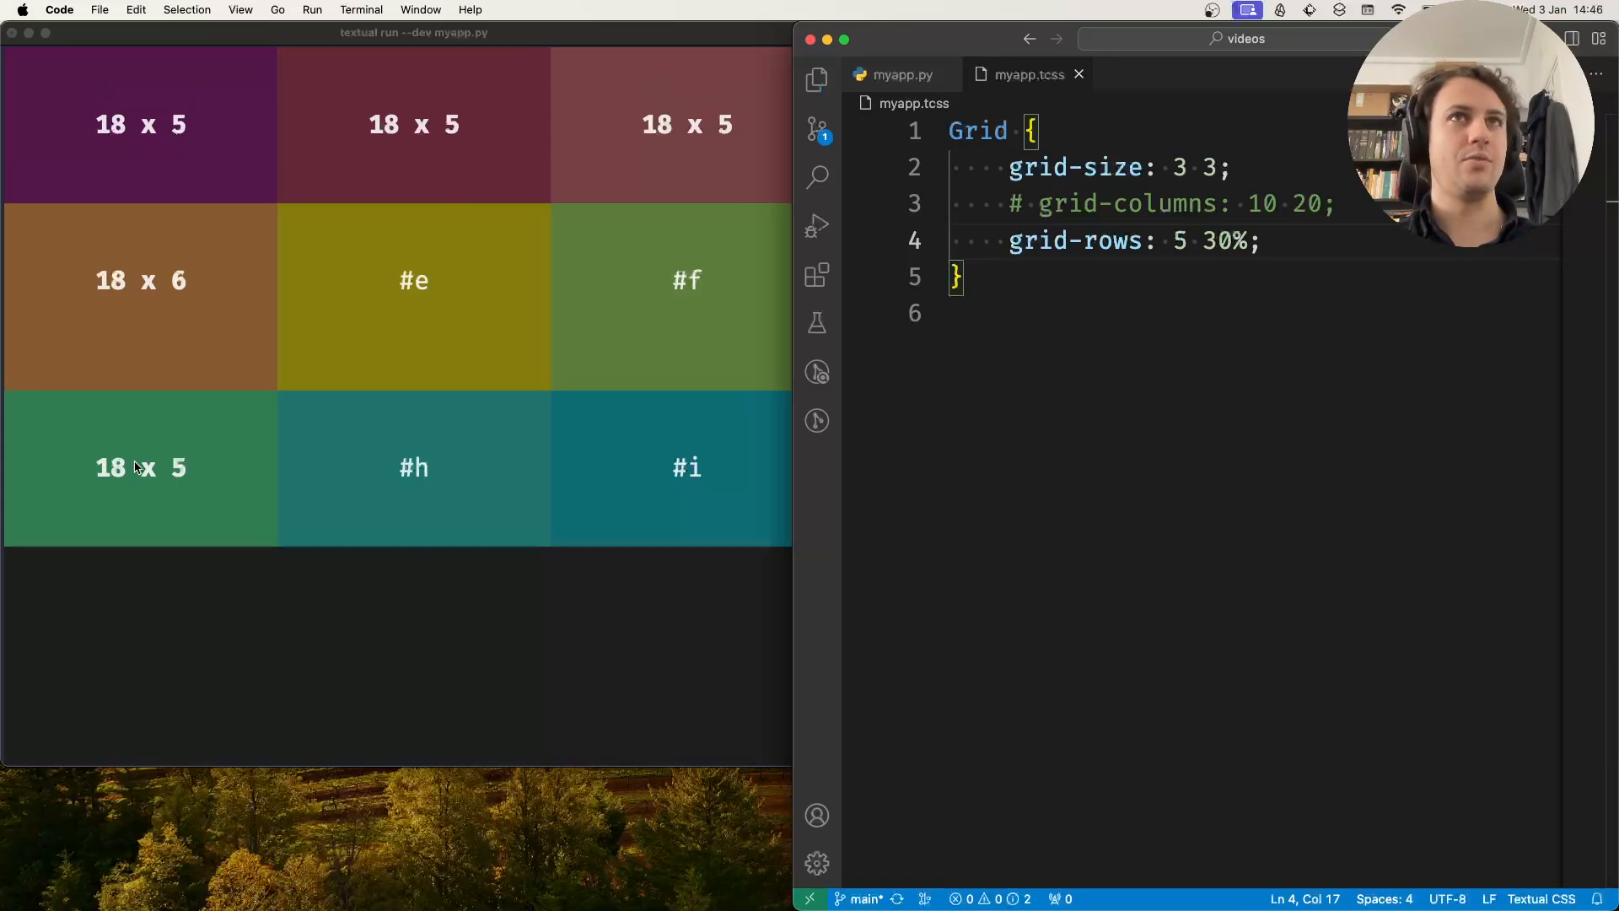
mouse_move(174, 327)
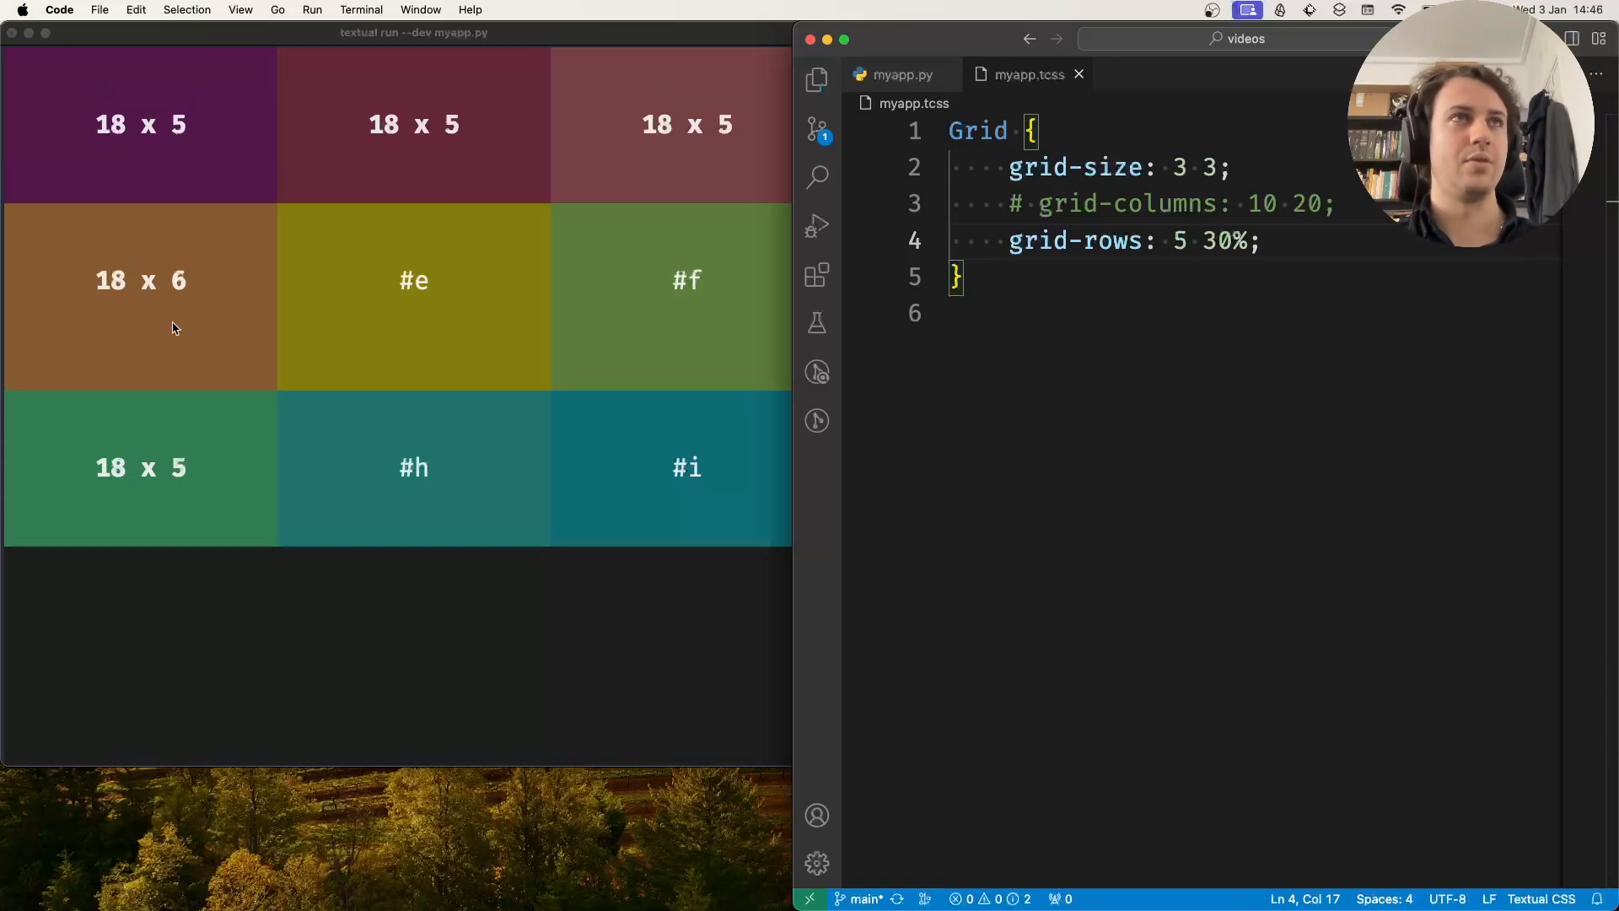
double_click(1216, 240)
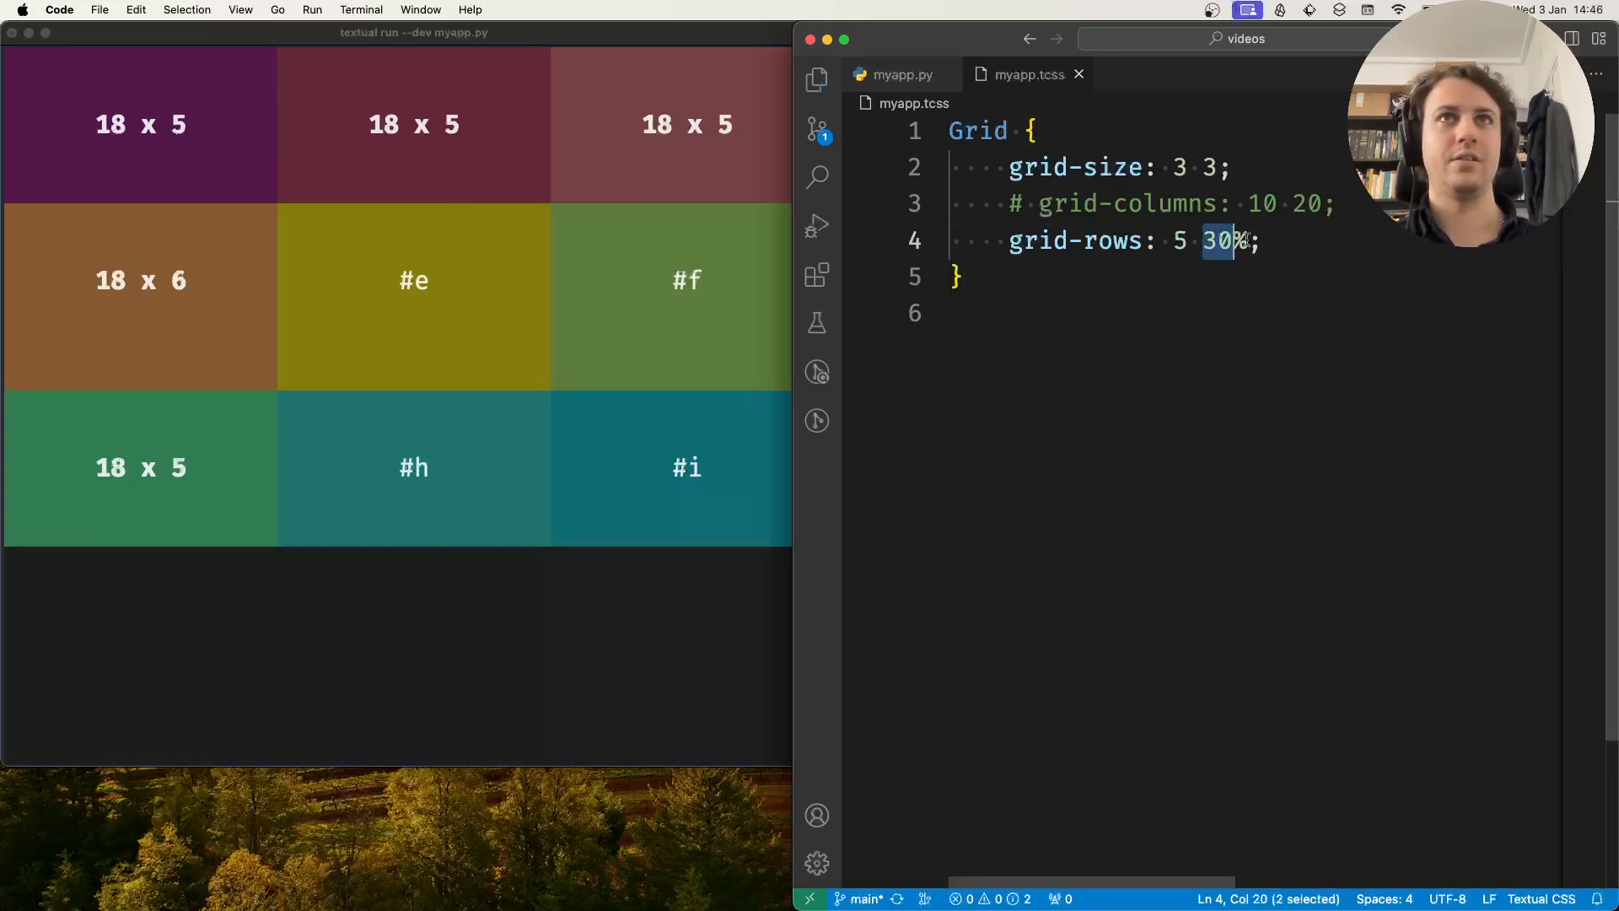
type("8")
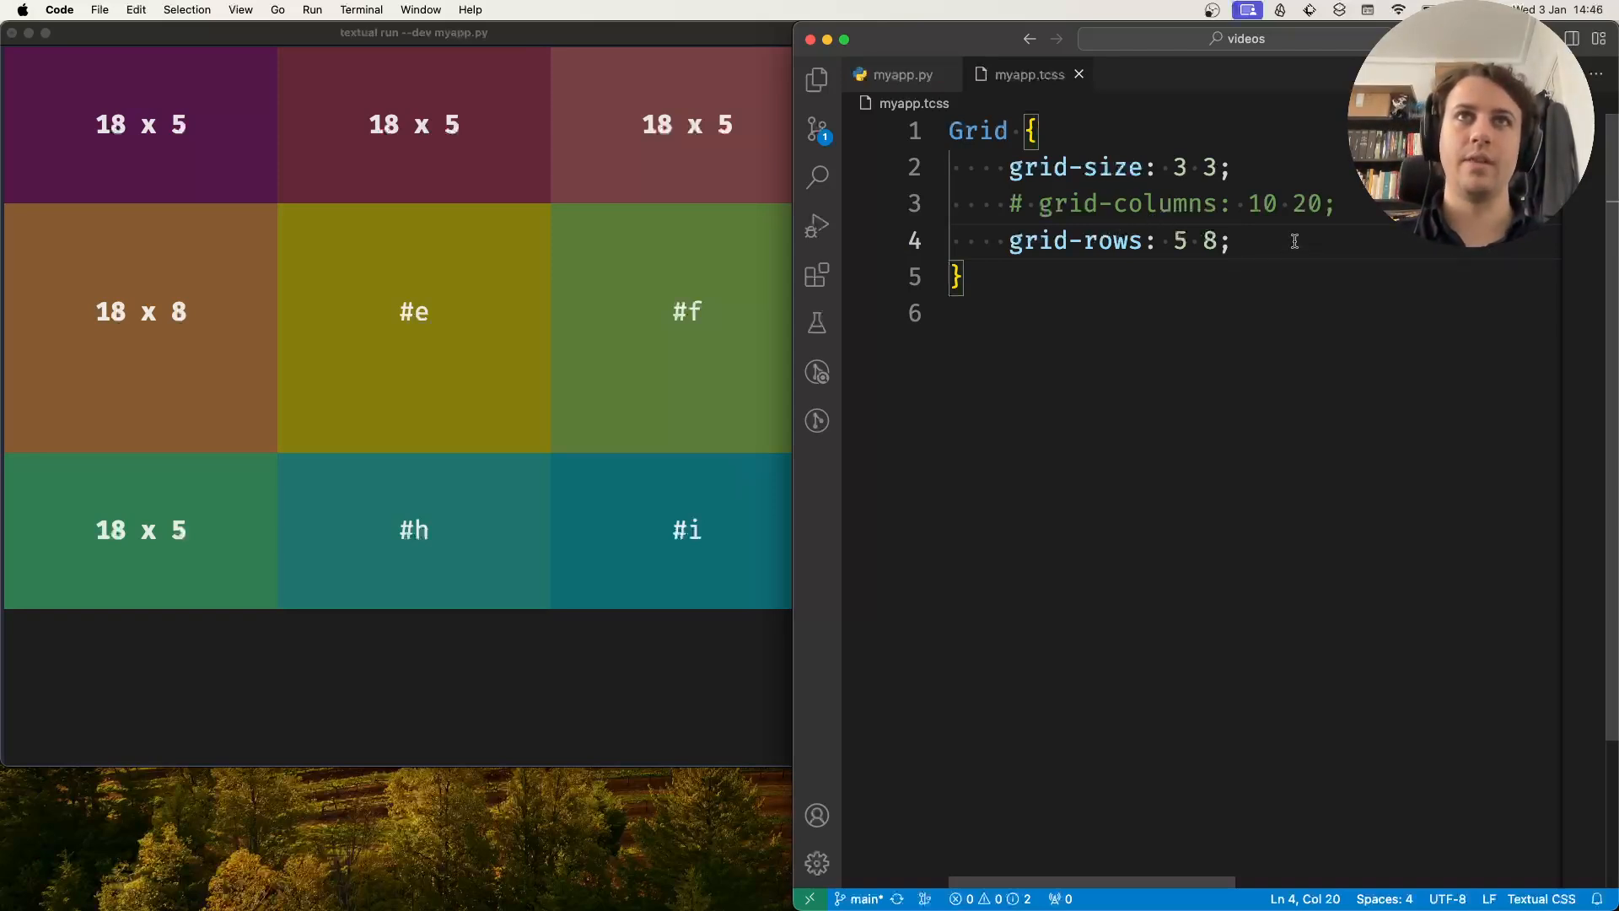
Step: Add grid-gutter: 1; to the Grid rule and comment out grid-rows
key("enter")
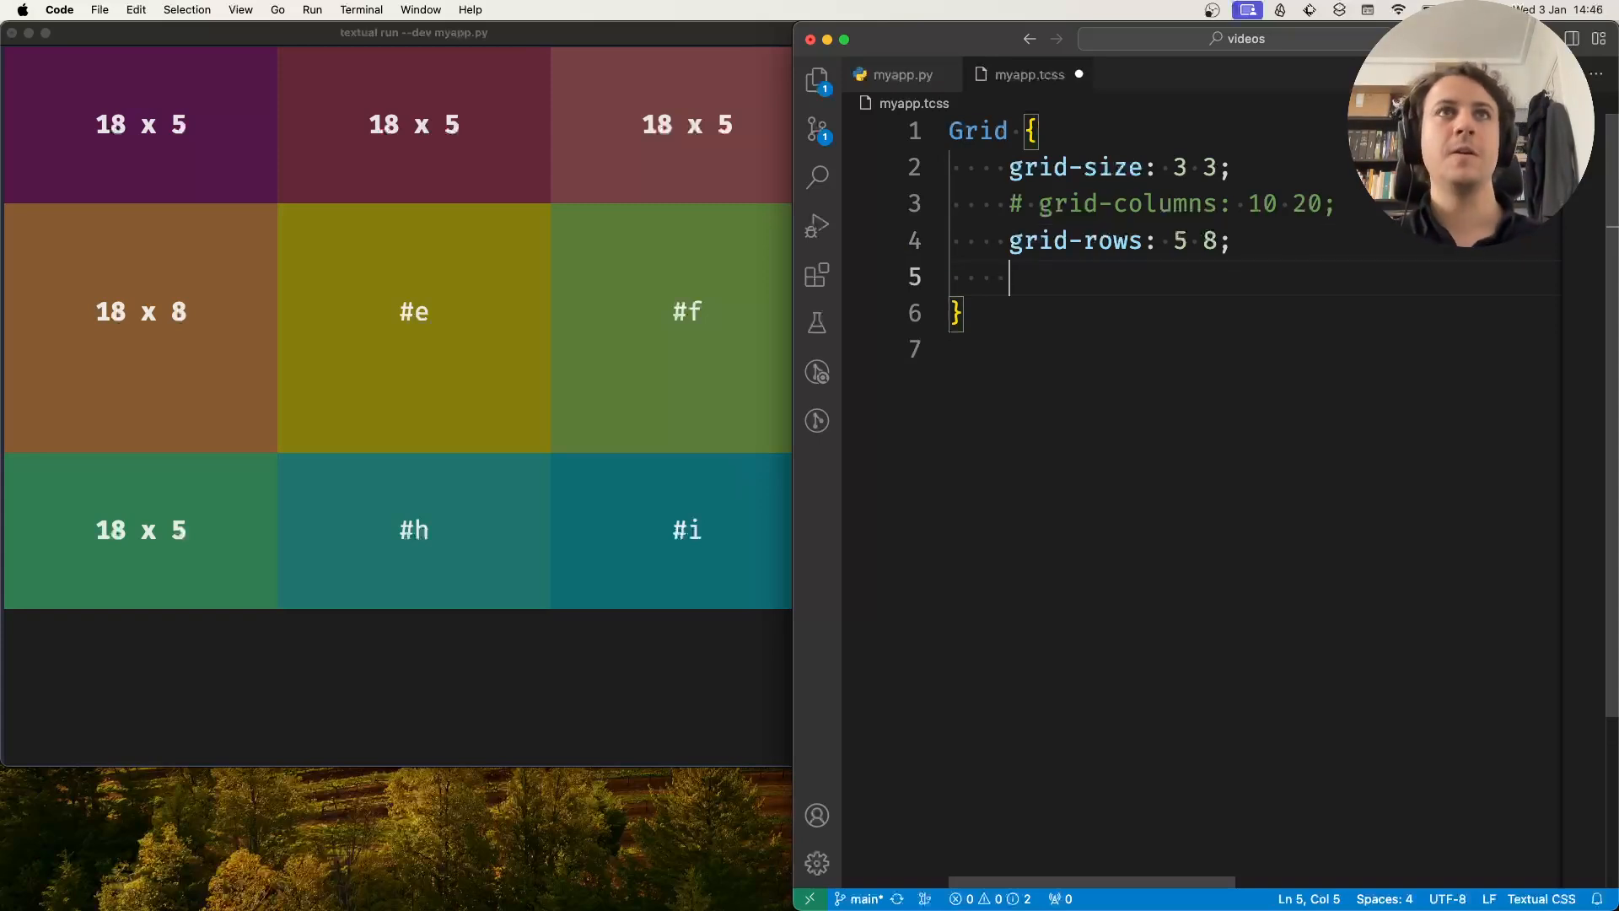
type("grid-gutter:")
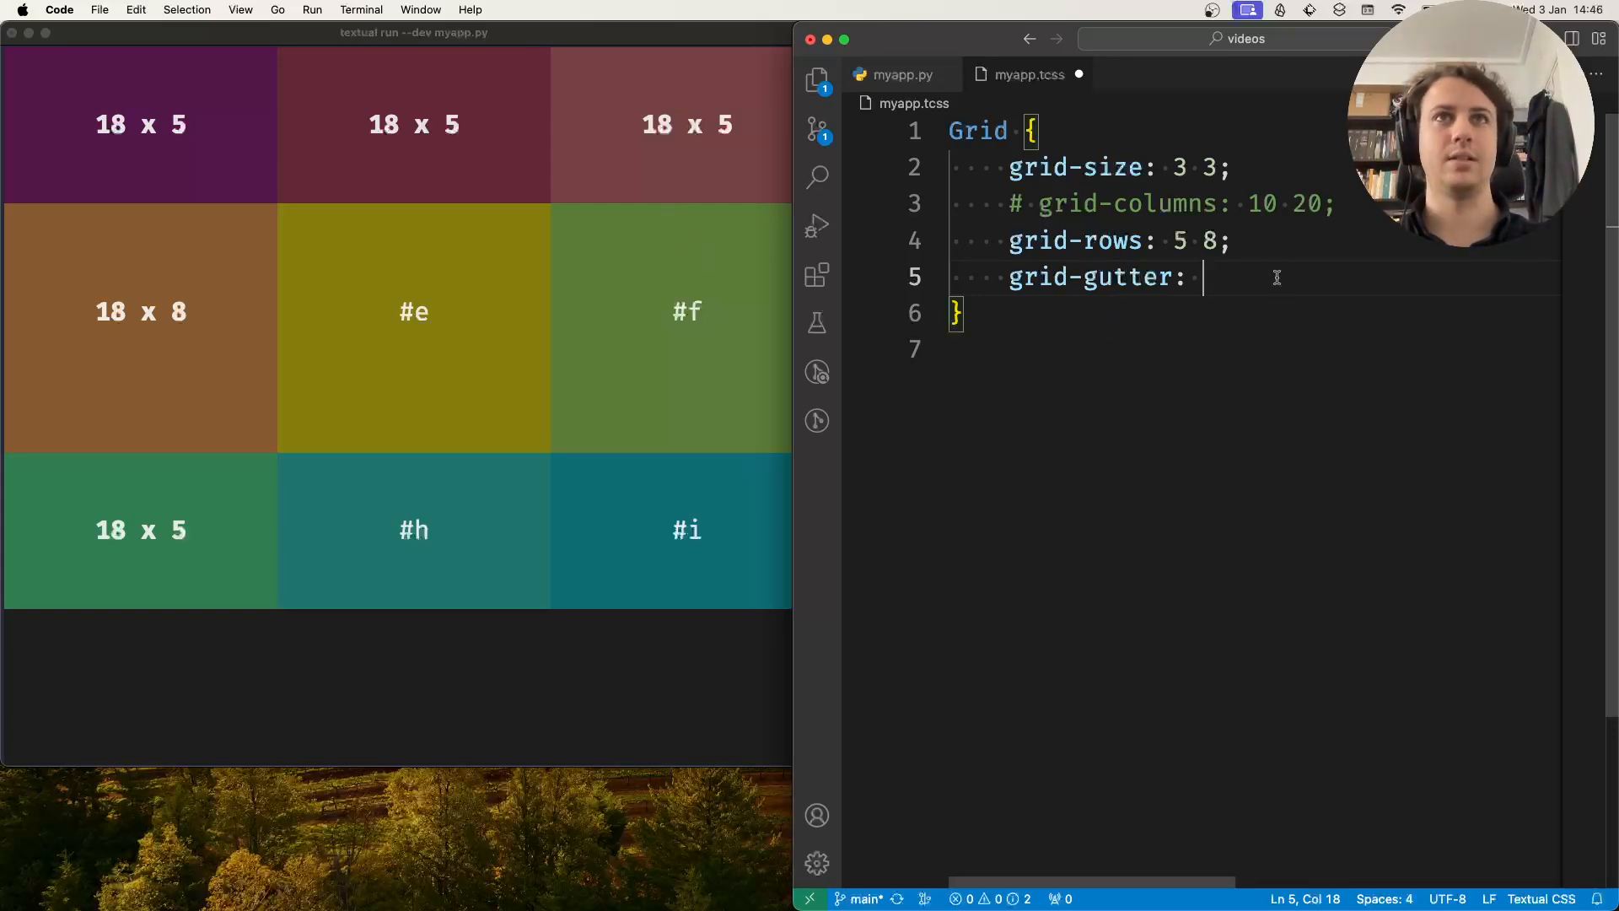
left_click(1308, 203)
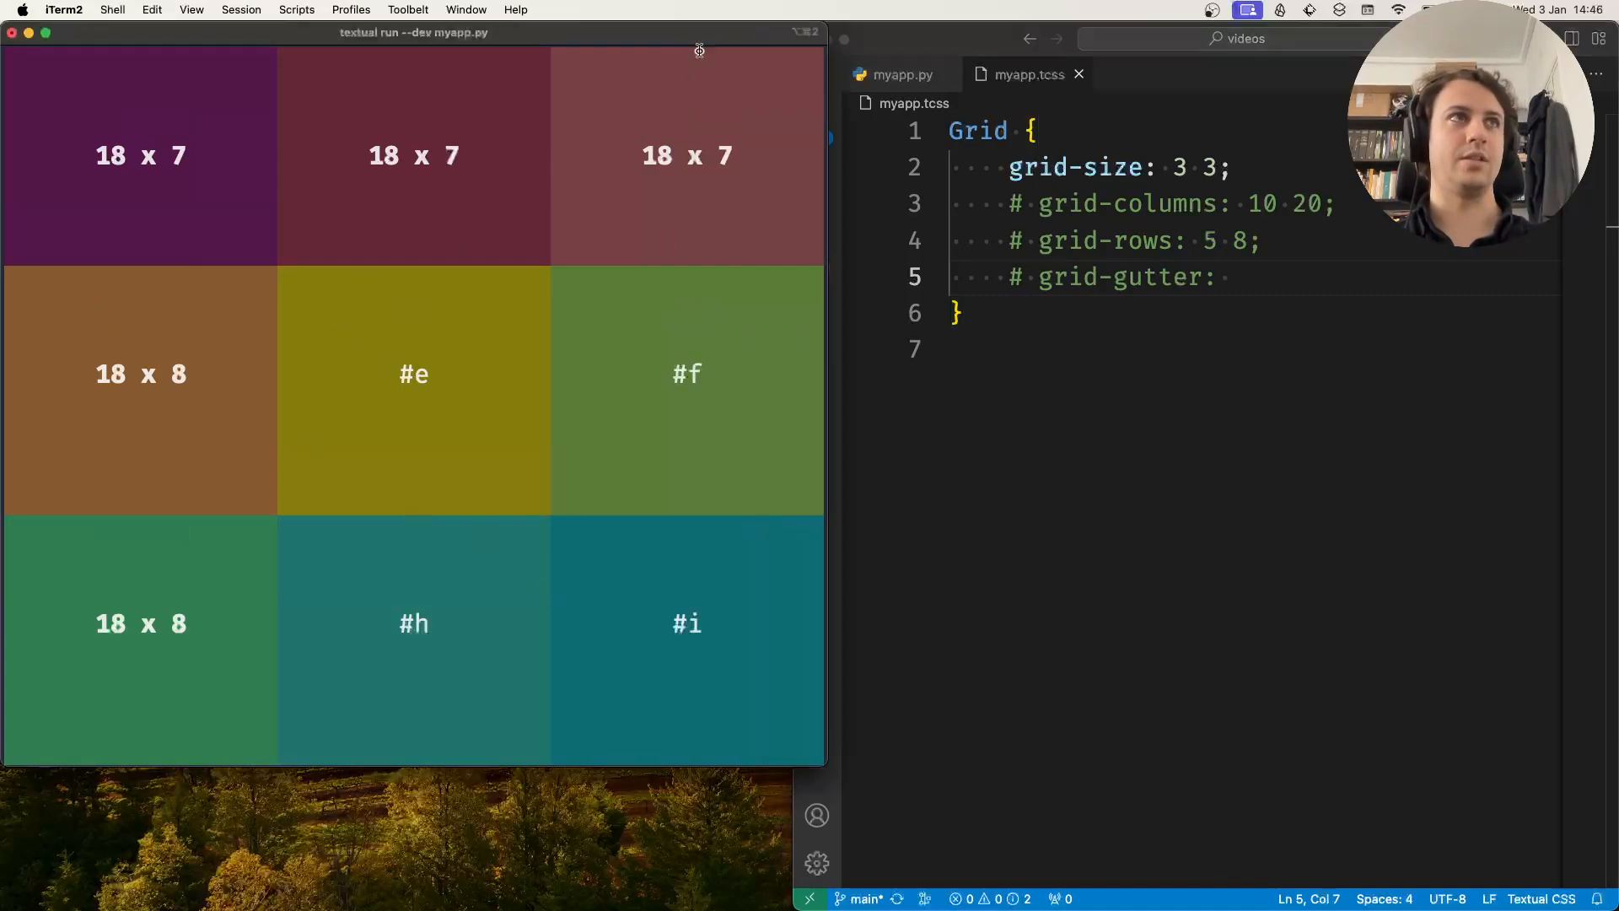
mouse_move(1177, 343)
type(" 1")
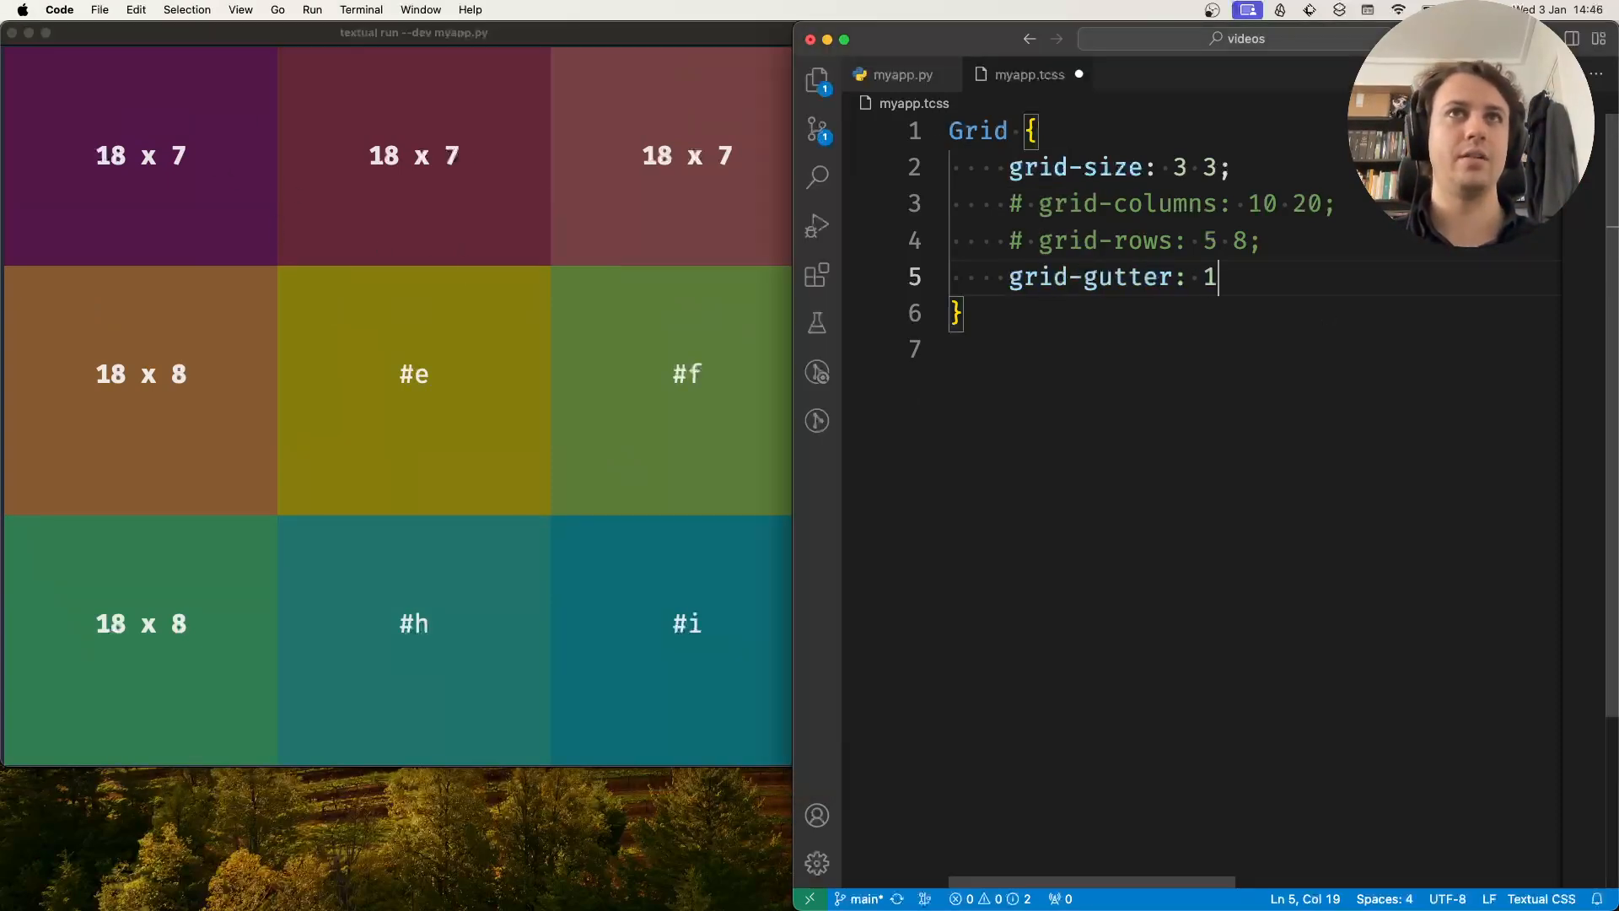
type(";")
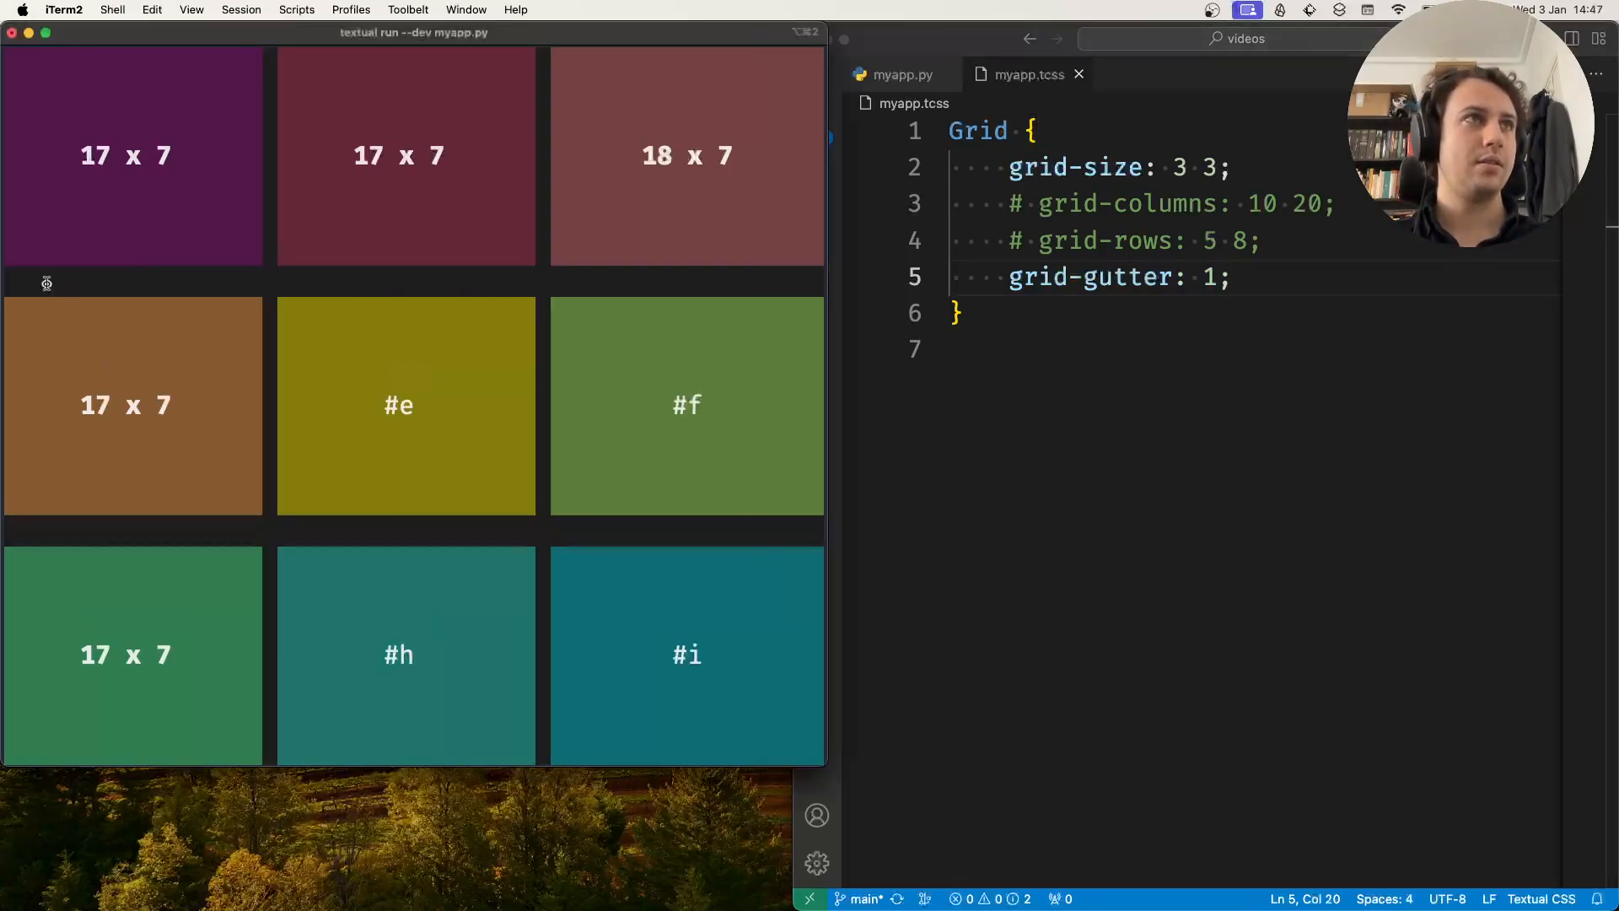
mouse_move(271, 58)
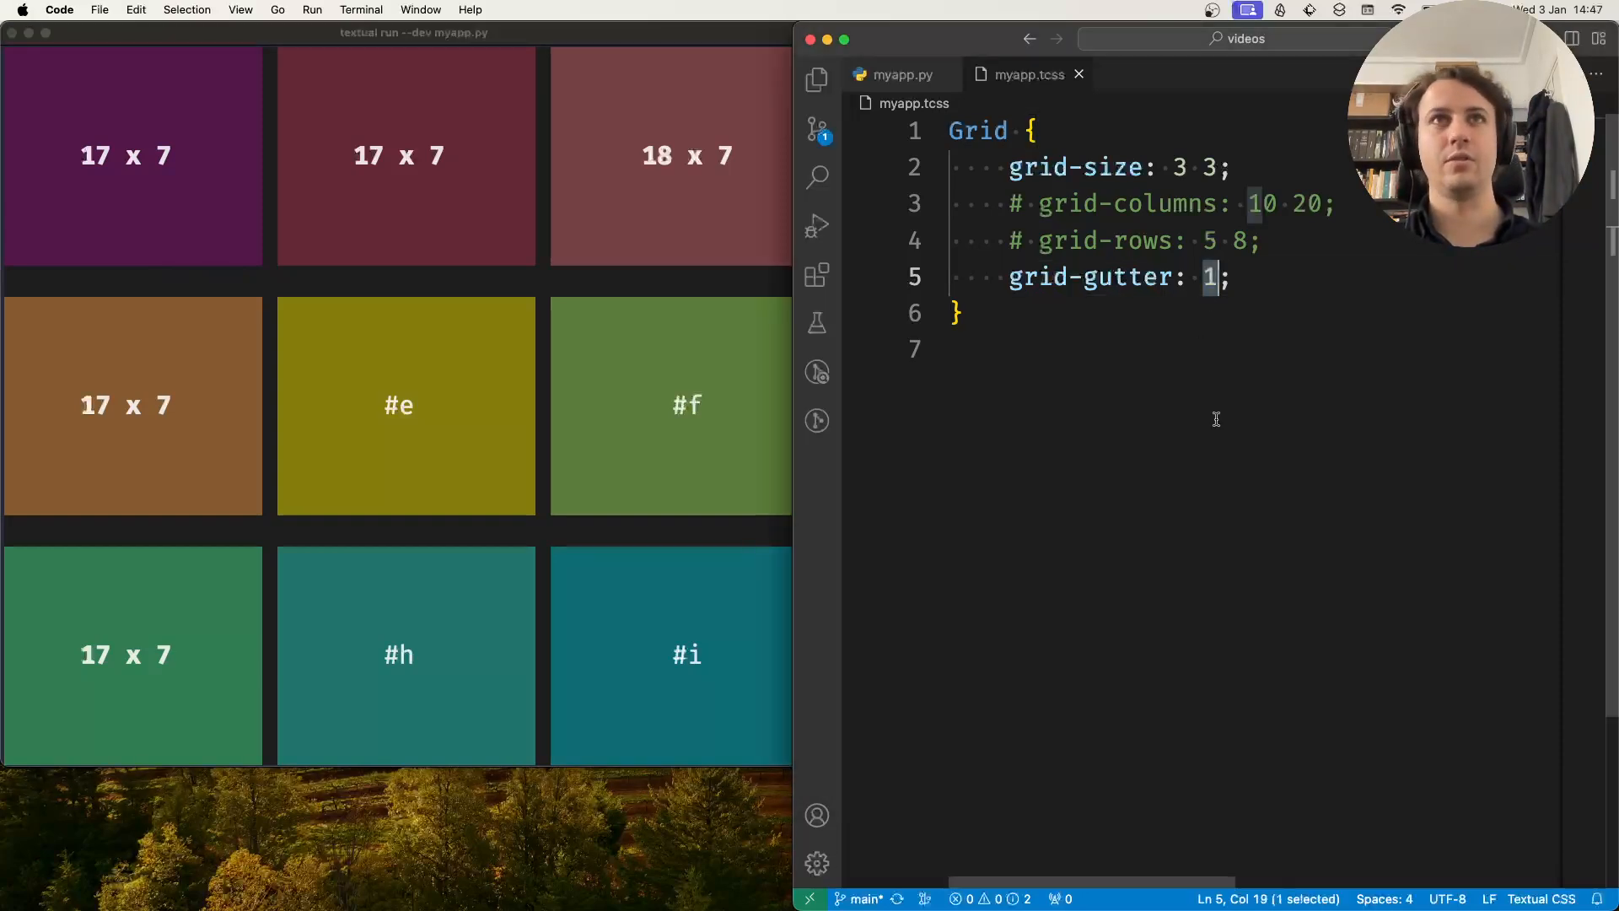
Step: Change the grid-gutter values to 2 and 4, then clear the second value
type("2")
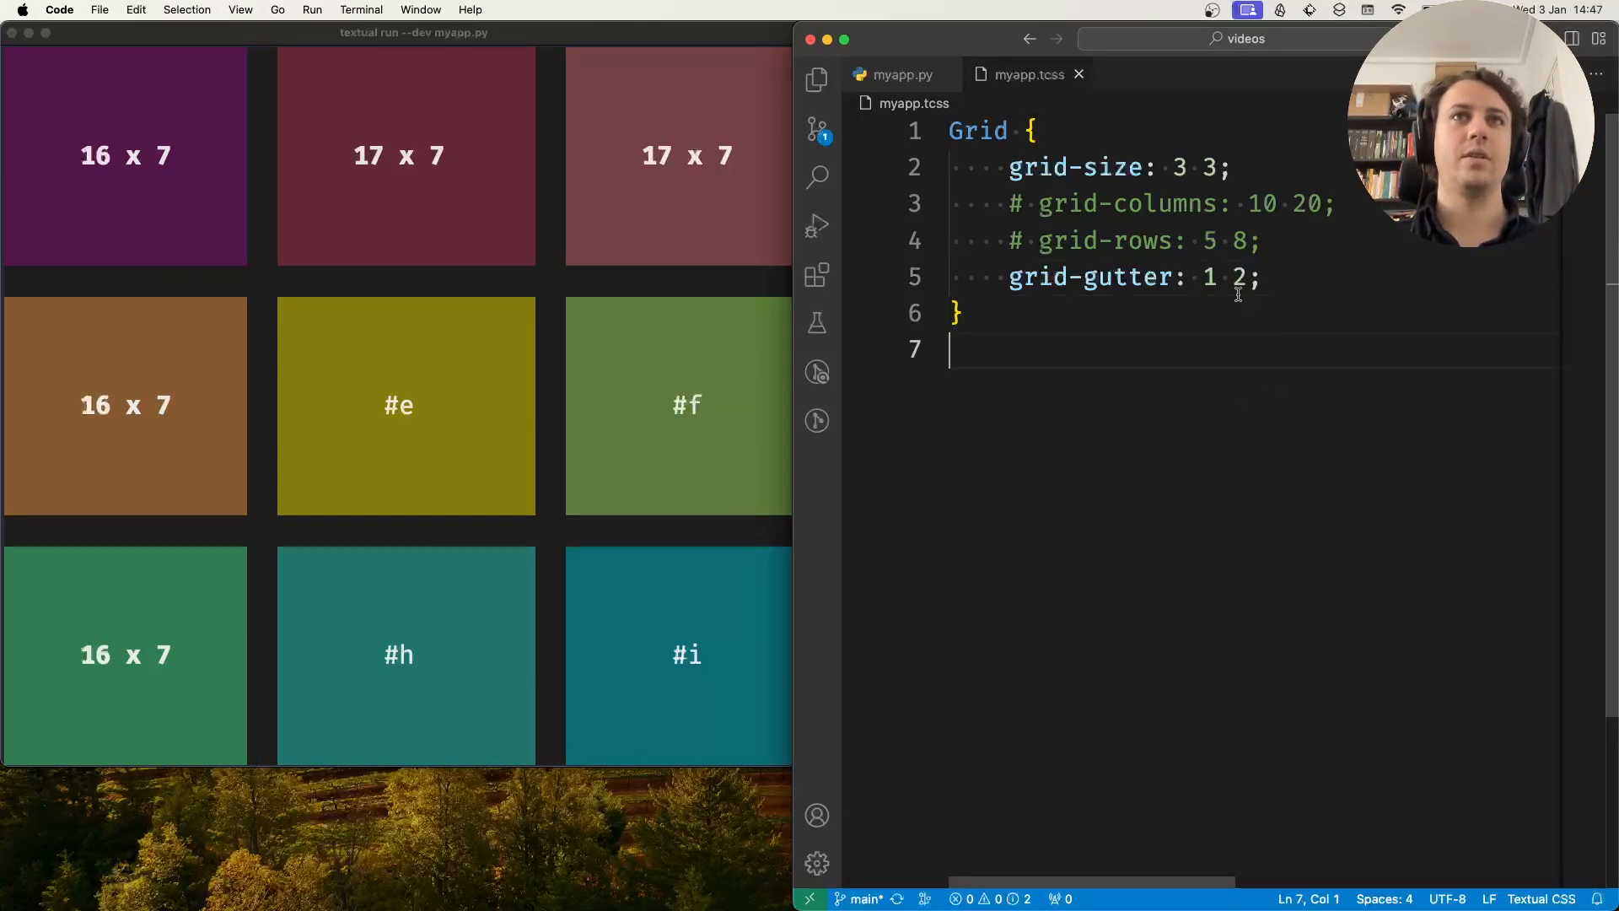
double_click(1210, 277)
type("1")
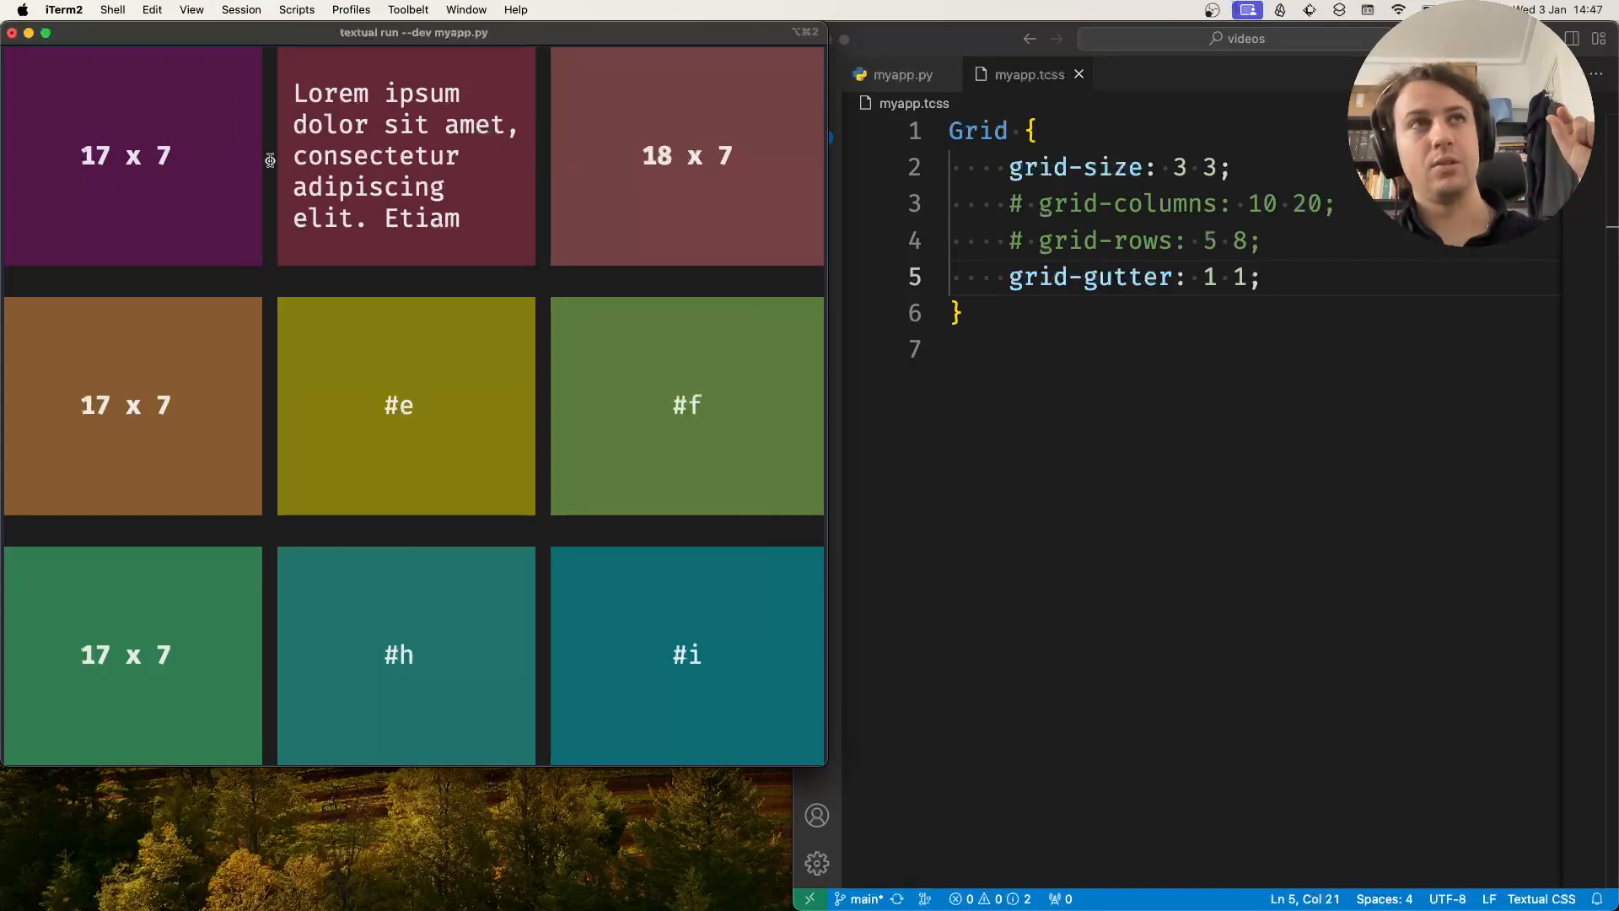
mouse_move(517, 284)
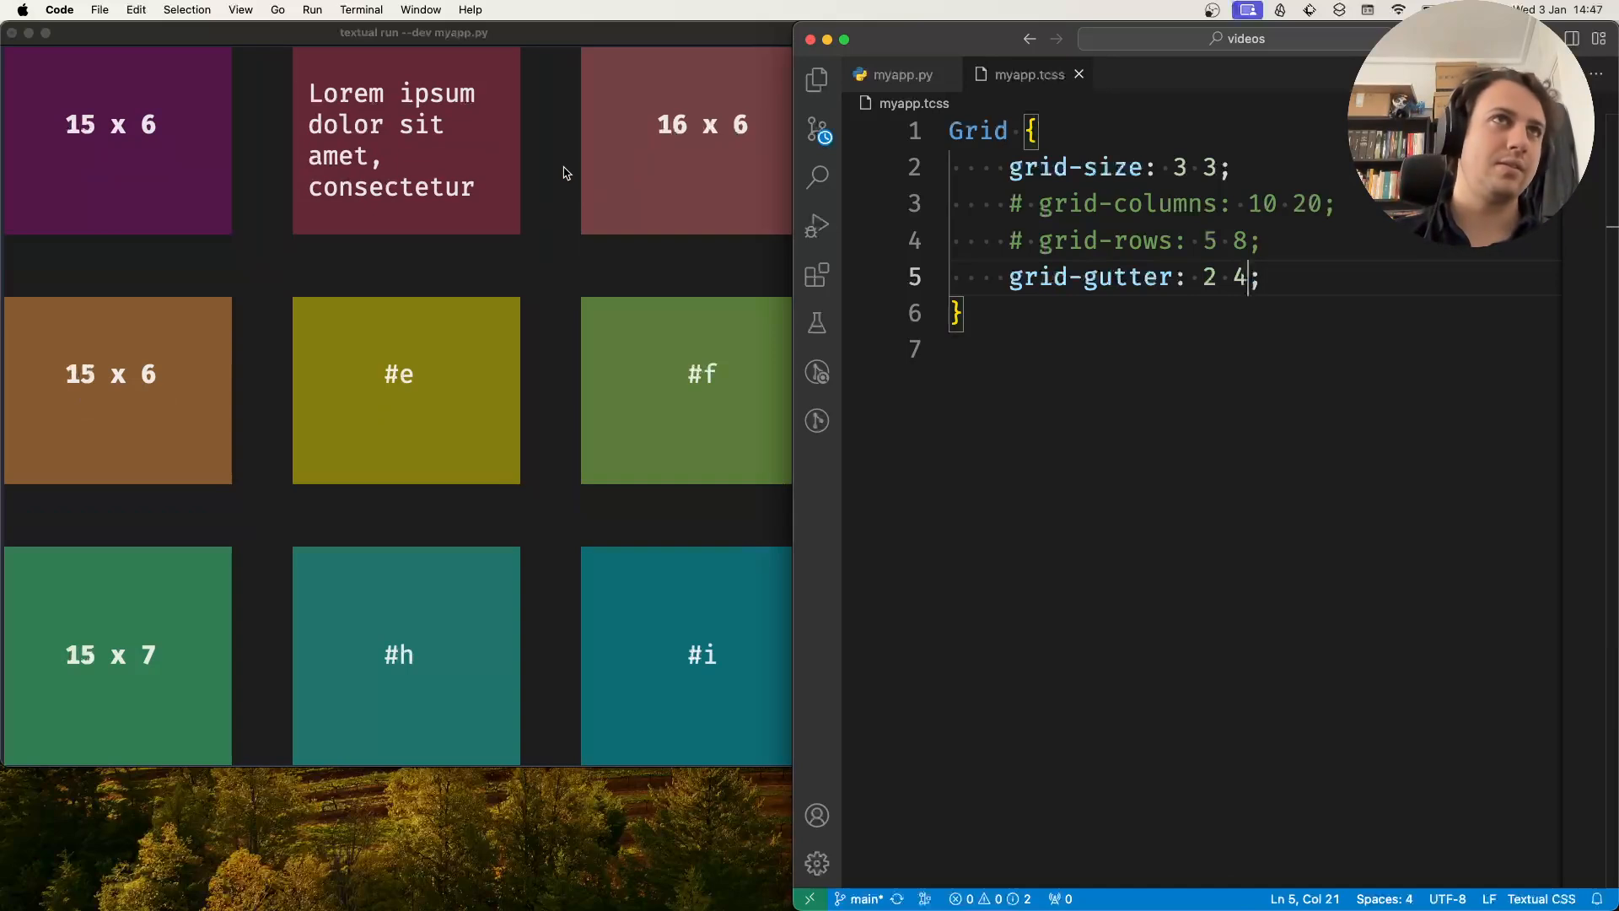
key("Backspace")
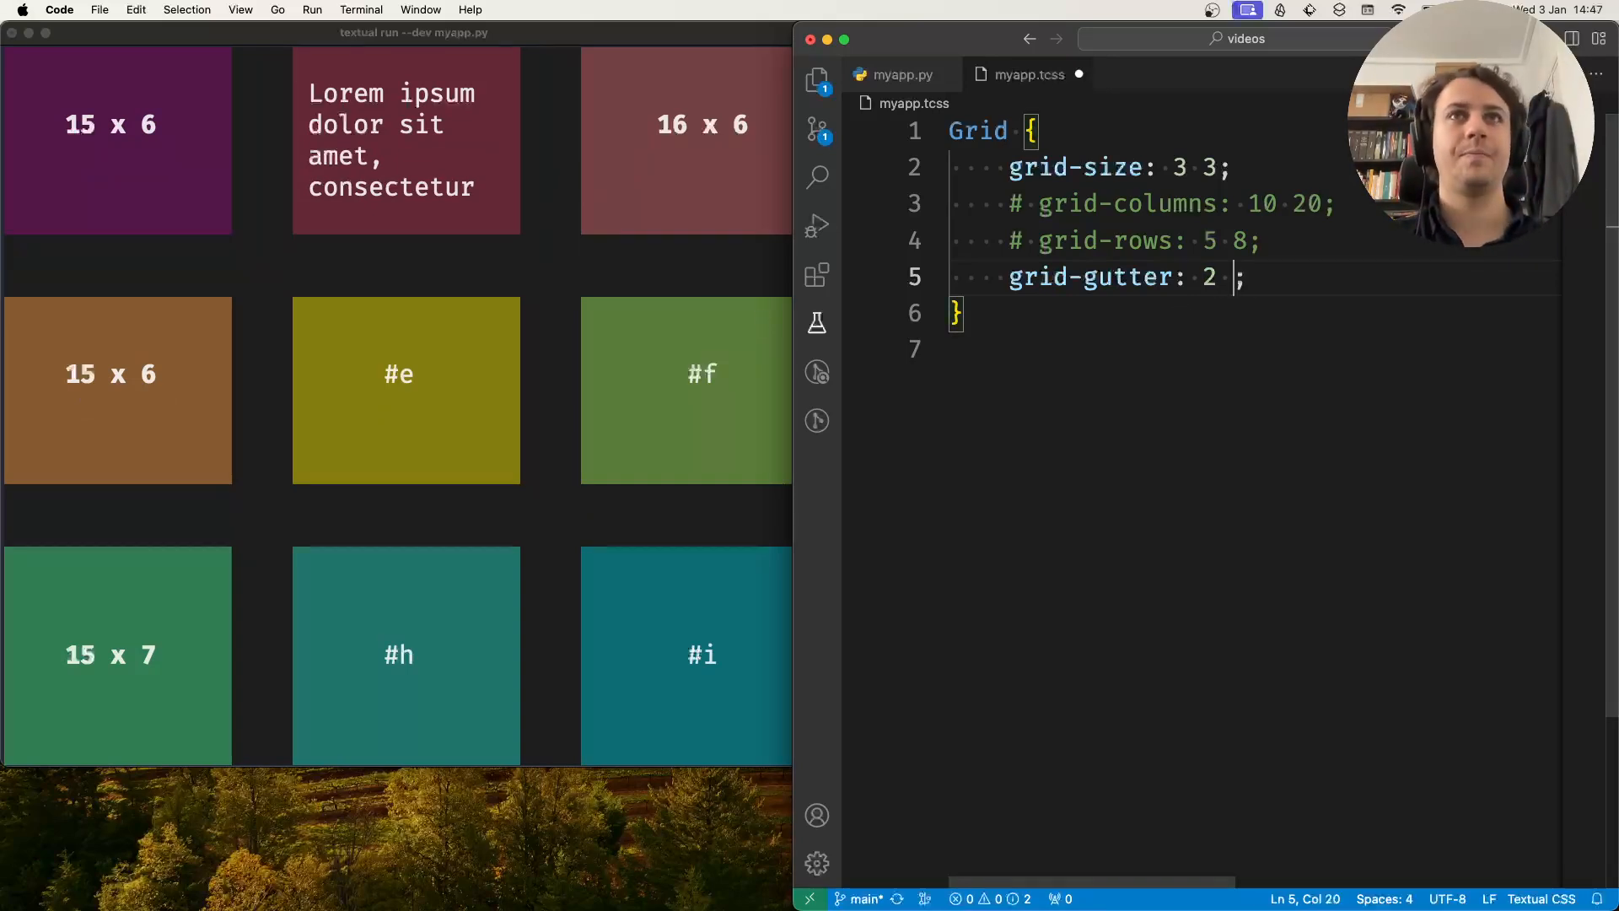